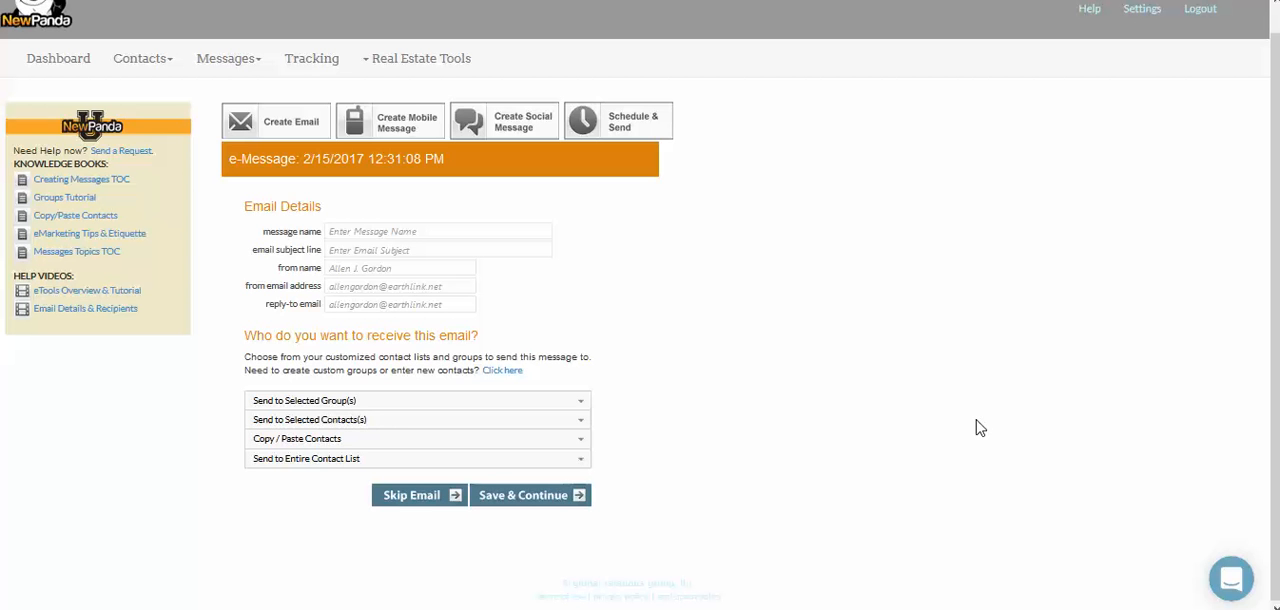
pyautogui.moveTo(270, 118)
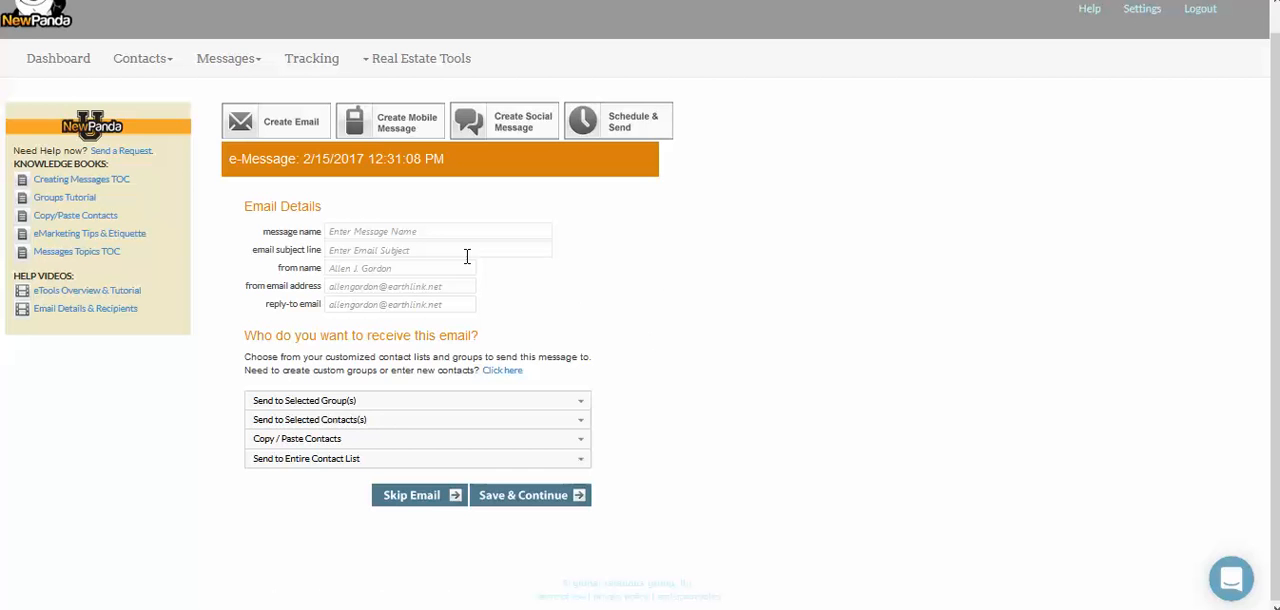
pyautogui.moveTo(783, 197)
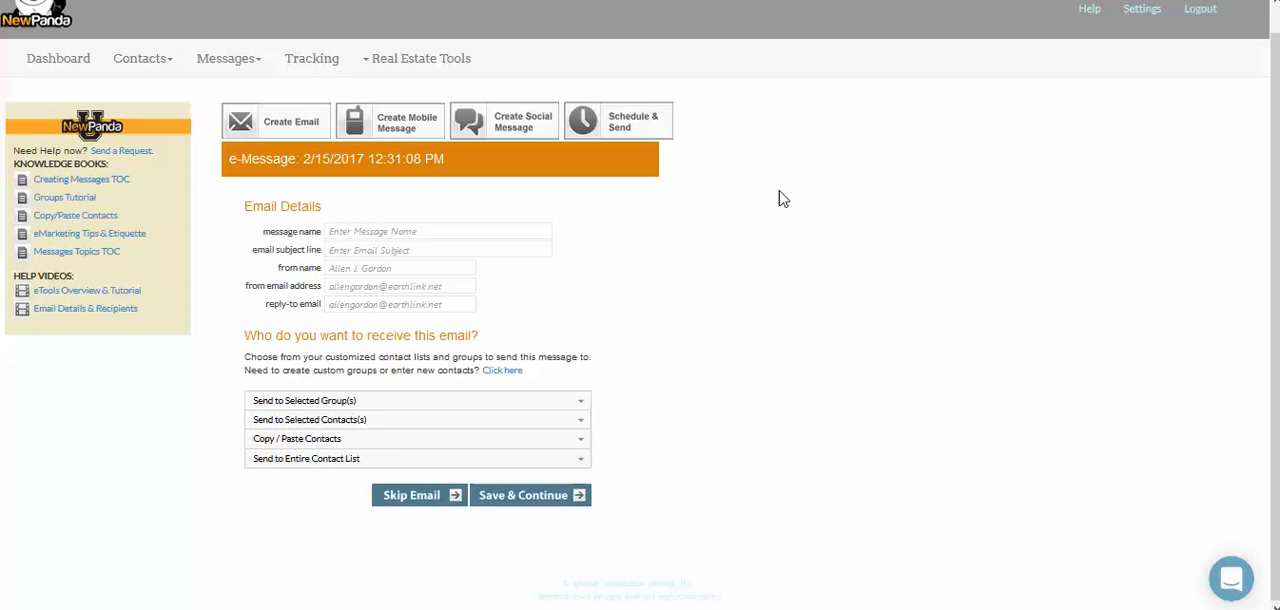
pyautogui.moveTo(918, 437)
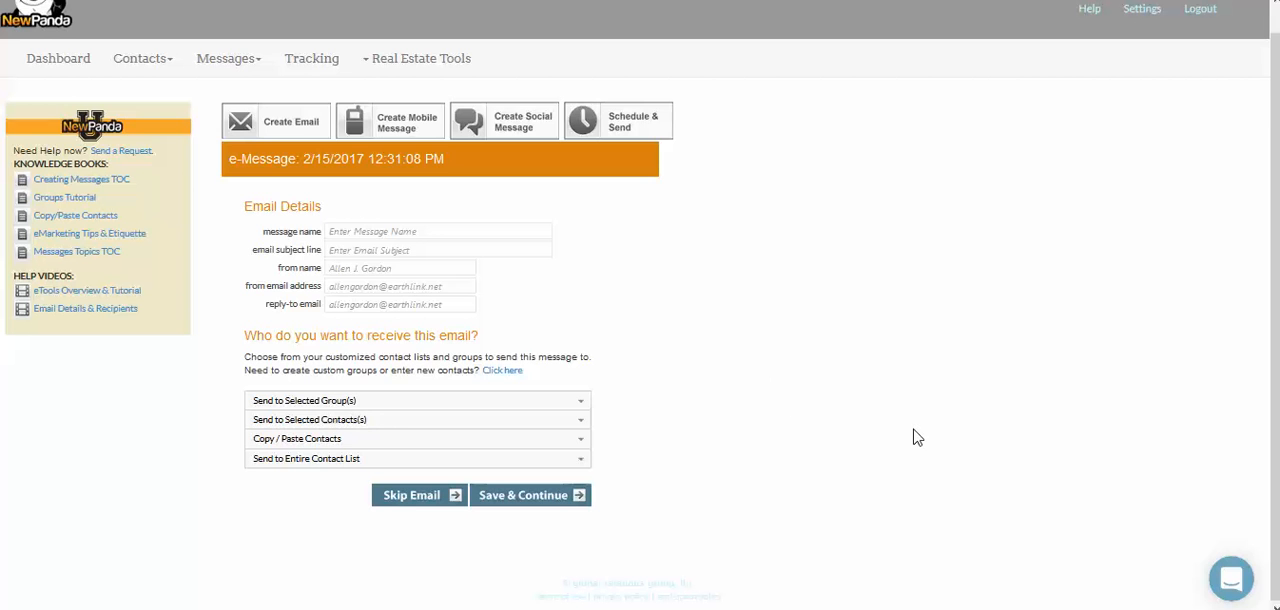
pyautogui.moveTo(842, 247)
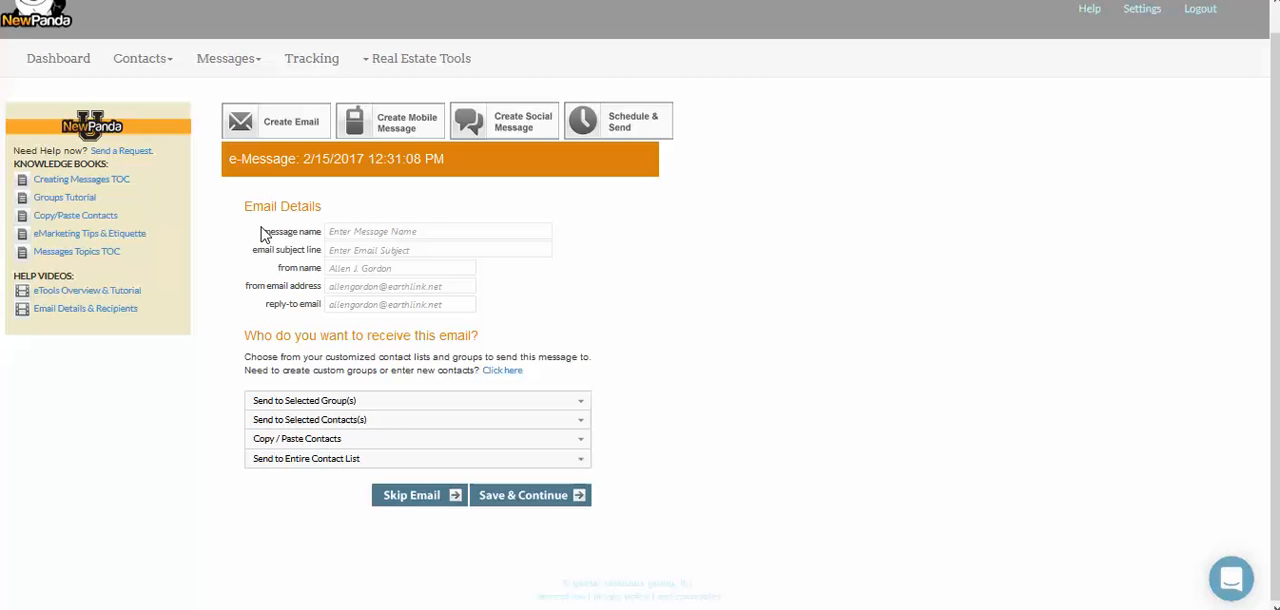
# Enter 'Open House Market Street 2/16/17' as the email message name
pyautogui.click(438, 249)
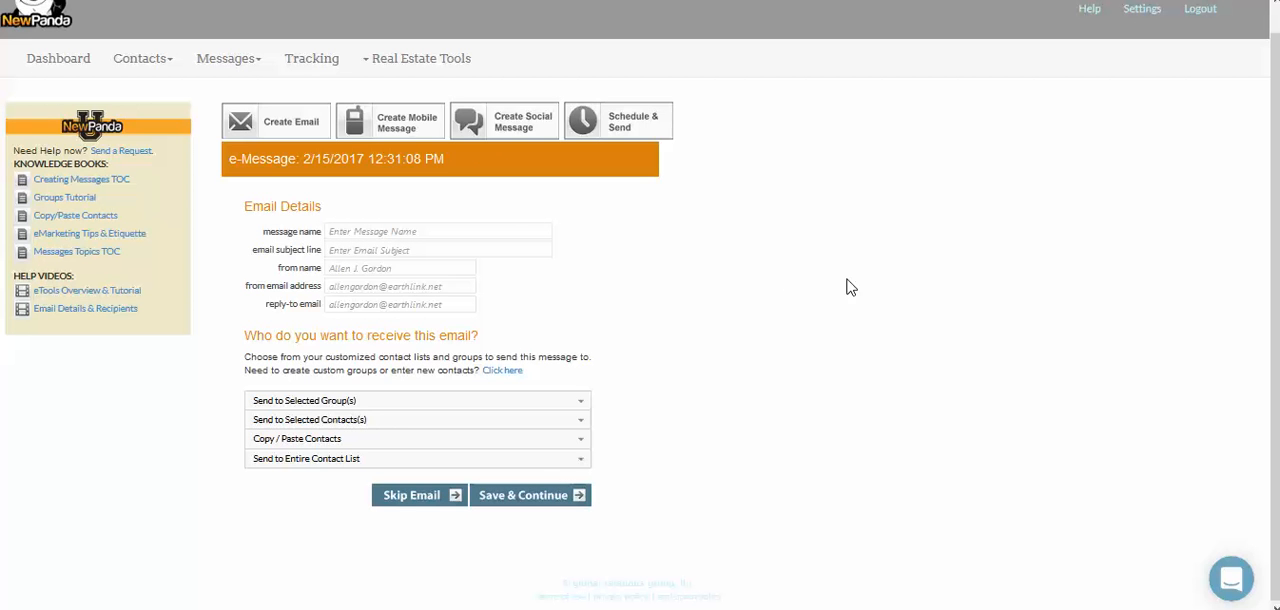
pyautogui.click(438, 231)
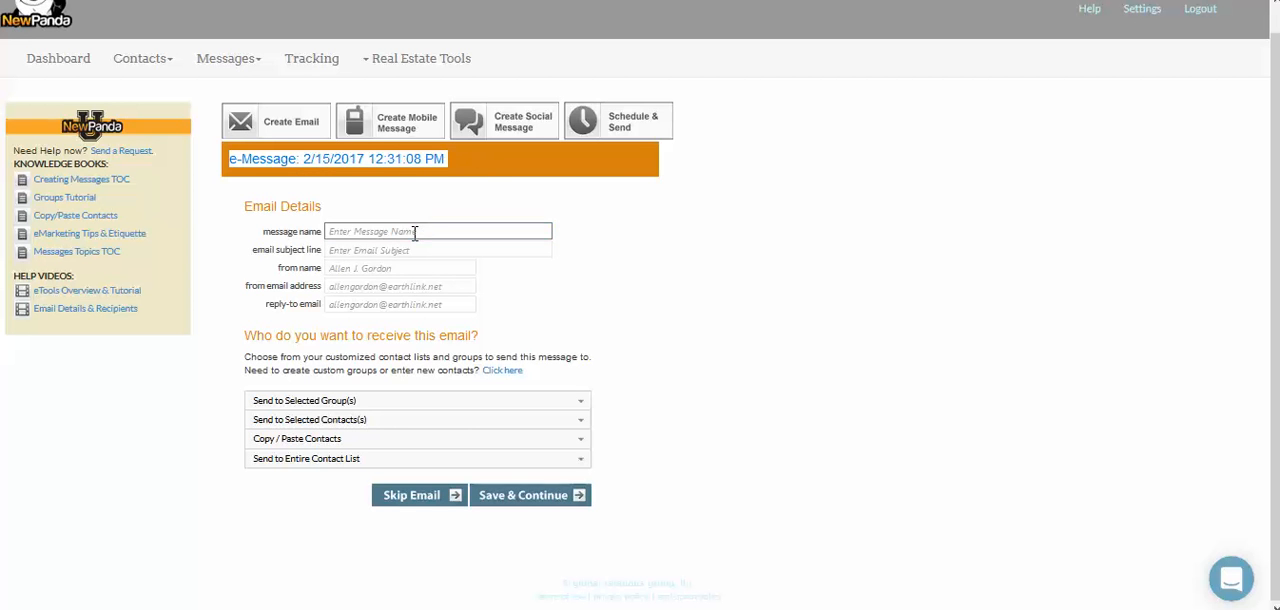
pyautogui.click(437, 231)
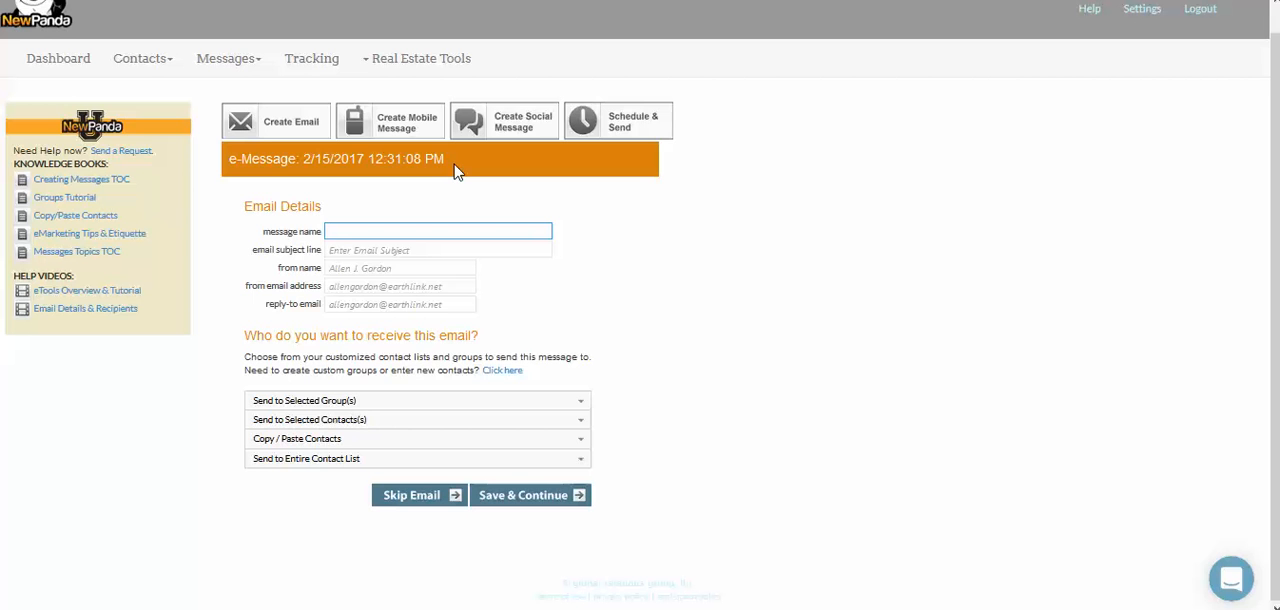
pyautogui.click(437, 231)
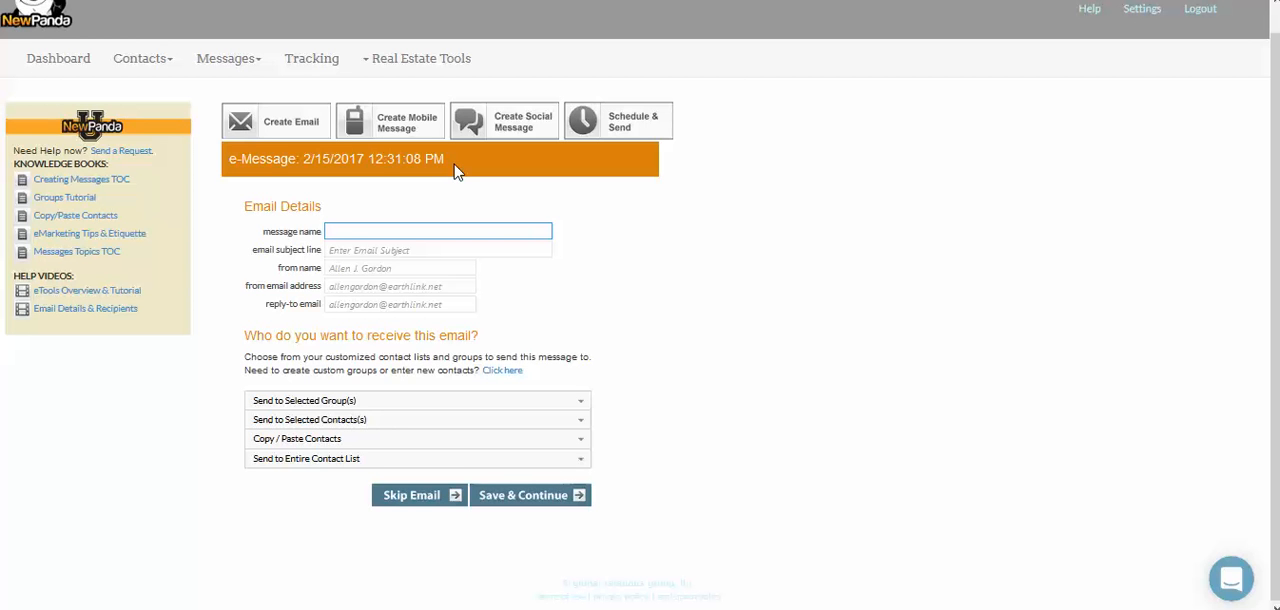
pyautogui.write('Open House Market Street 2/16/17')
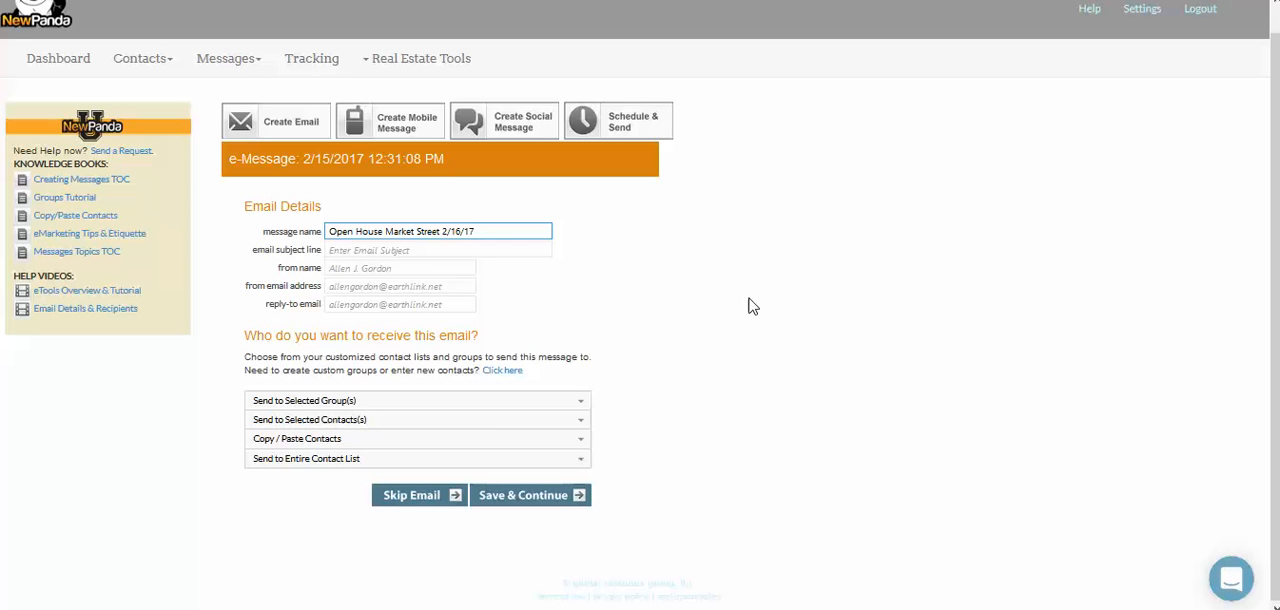
# Type 'Join us for an Open House on Sunday, February 16' as the subject line
pyautogui.click(438, 249)
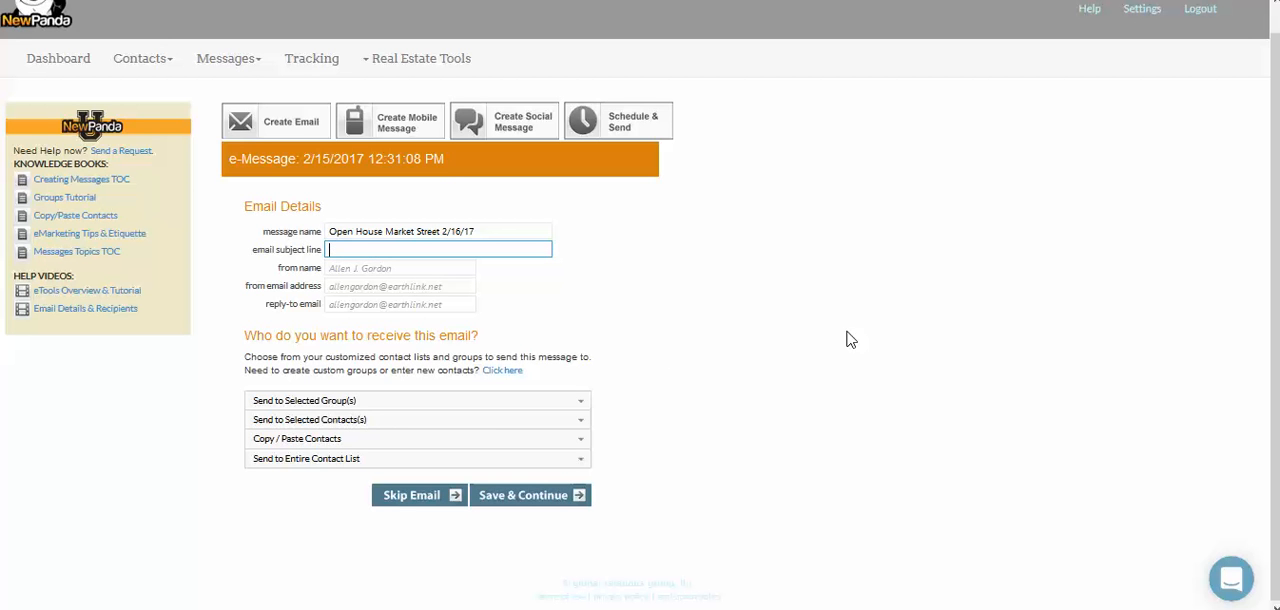
pyautogui.moveTo(948, 365)
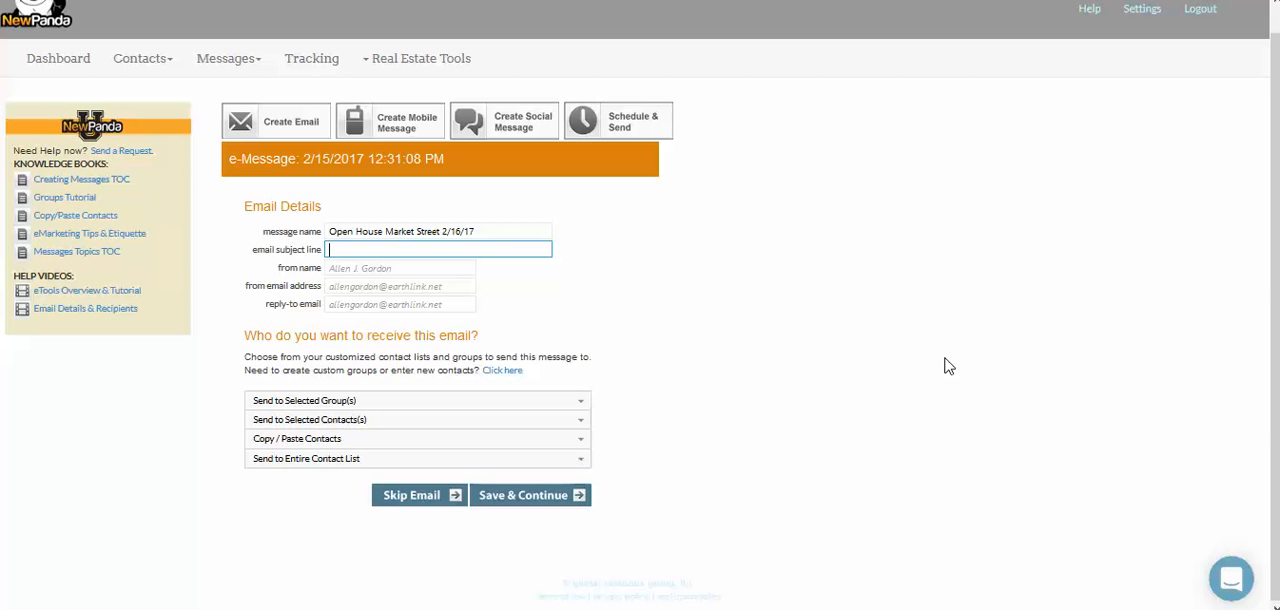
pyautogui.write('Join us for an Open House on')
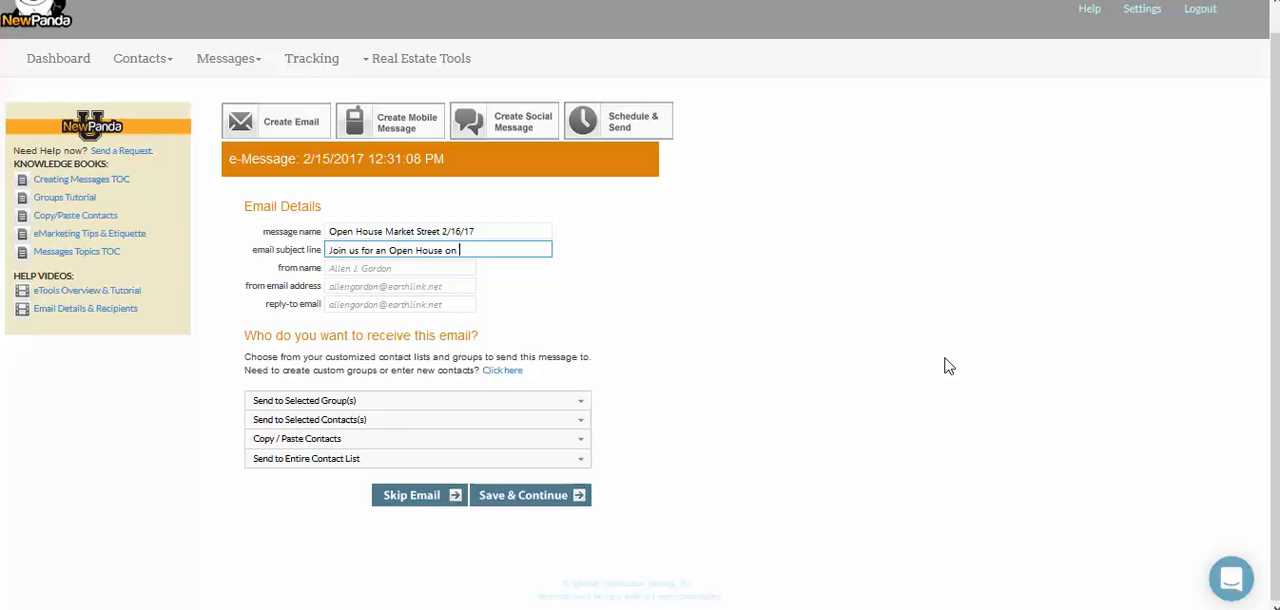
pyautogui.write('Sunday, Februar')
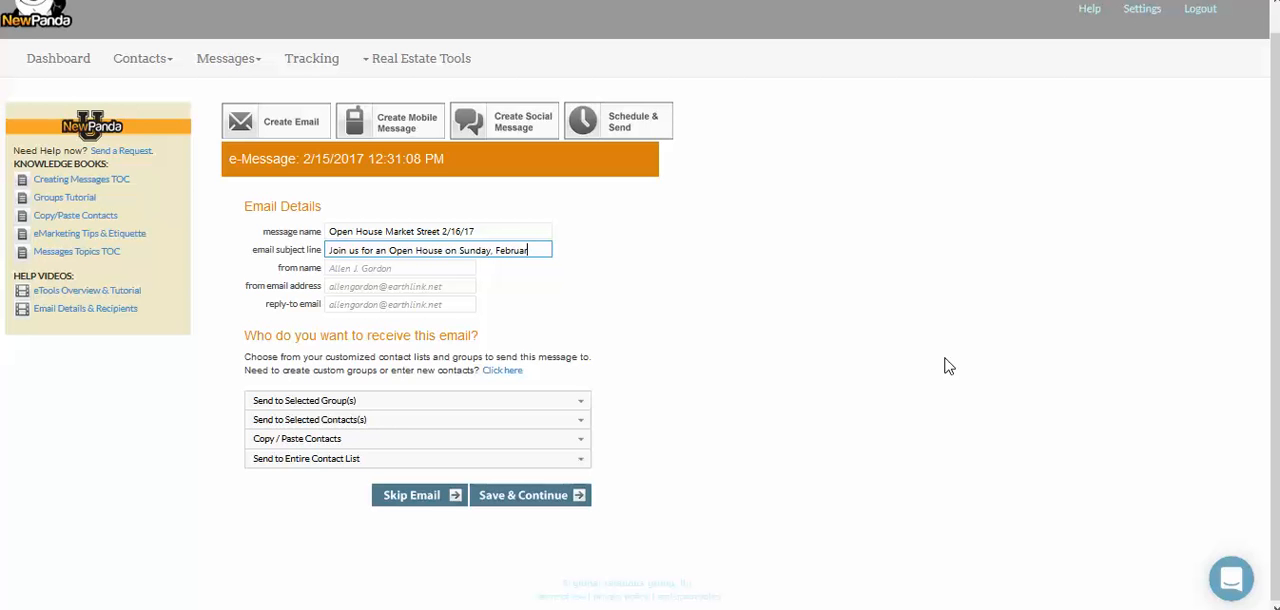
pyautogui.write('16')
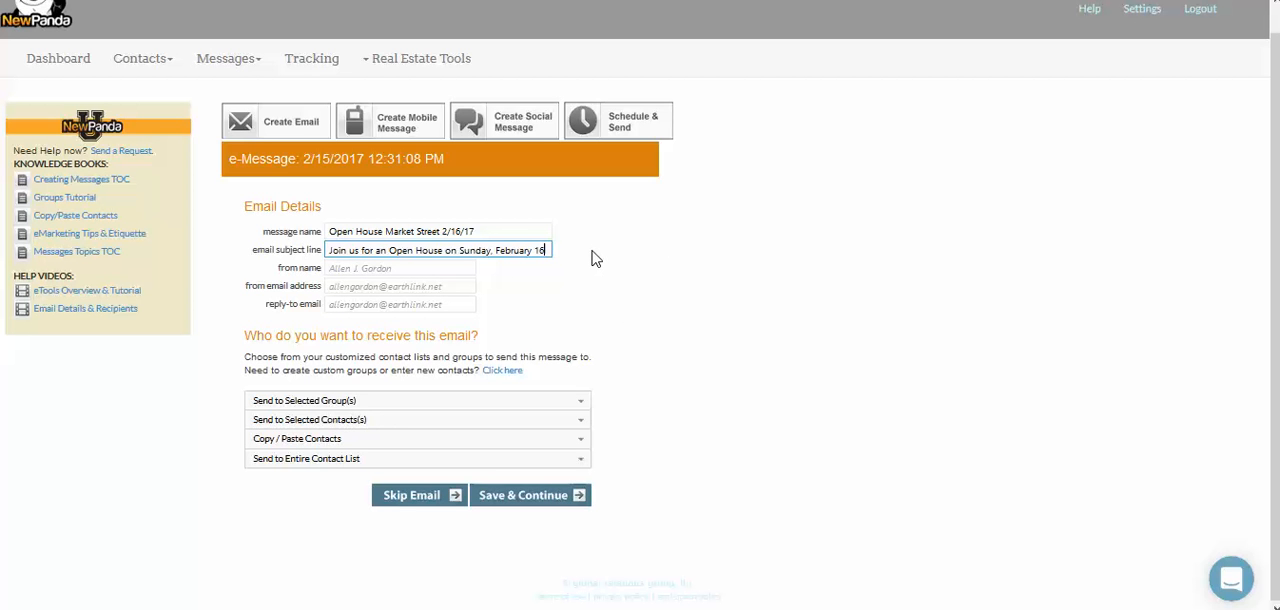
pyautogui.moveTo(667, 265)
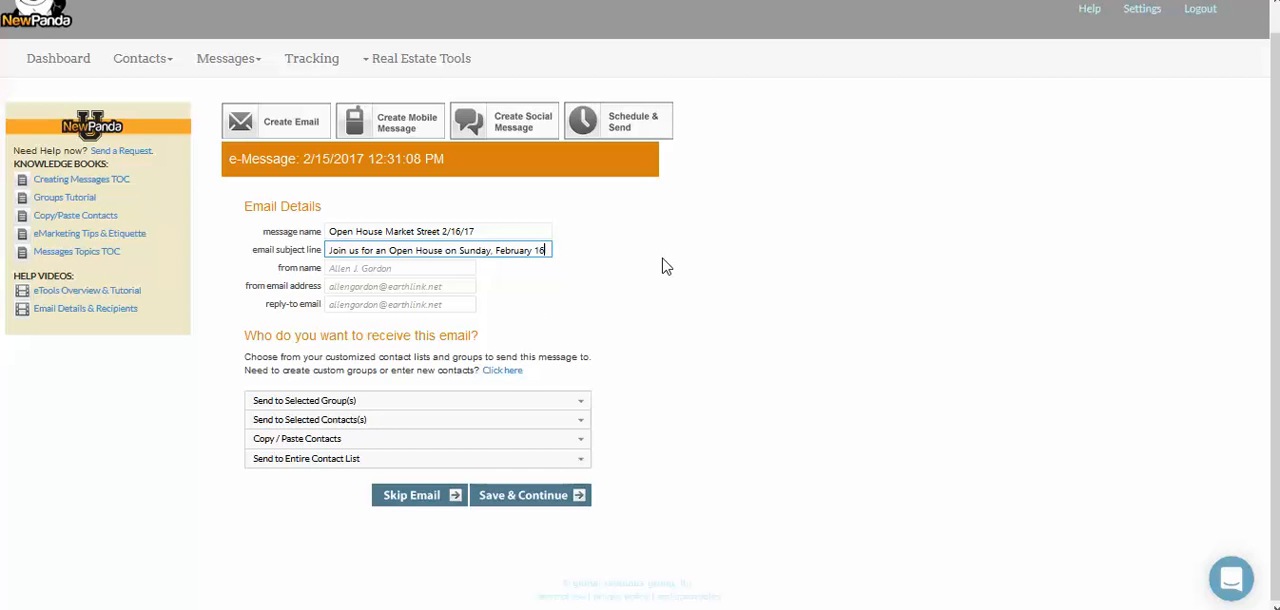
pyautogui.moveTo(685, 301)
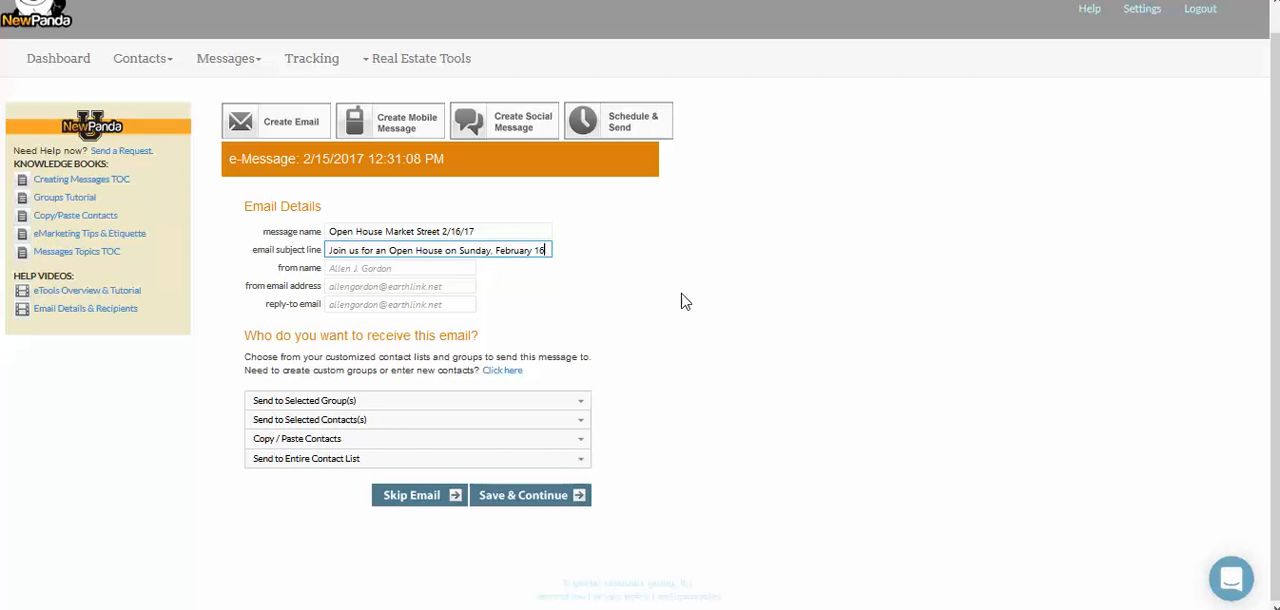
# Enter 'Your Friends at NewPanda' as the sender name
pyautogui.click(400, 267)
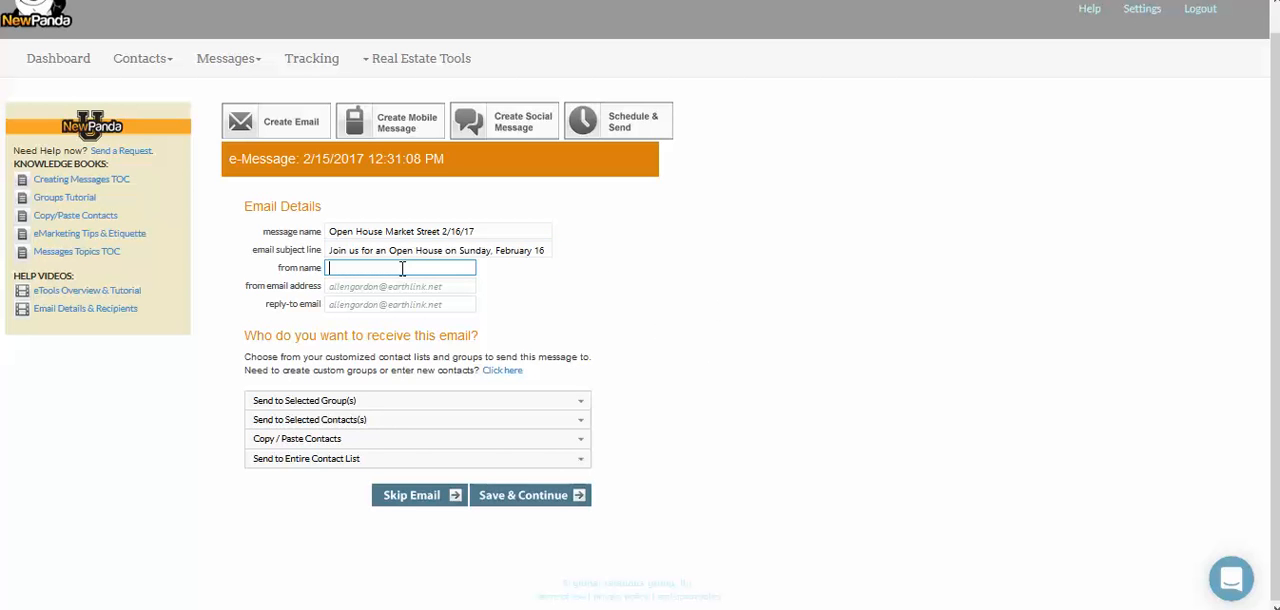
pyautogui.click(400, 303)
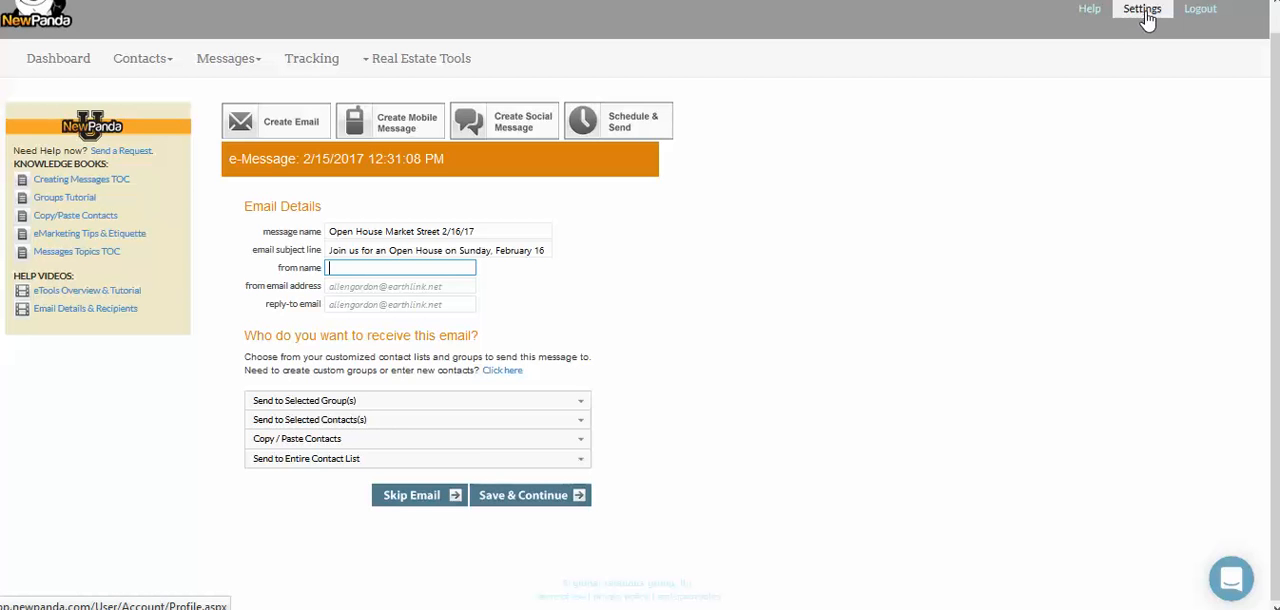
pyautogui.moveTo(611, 401)
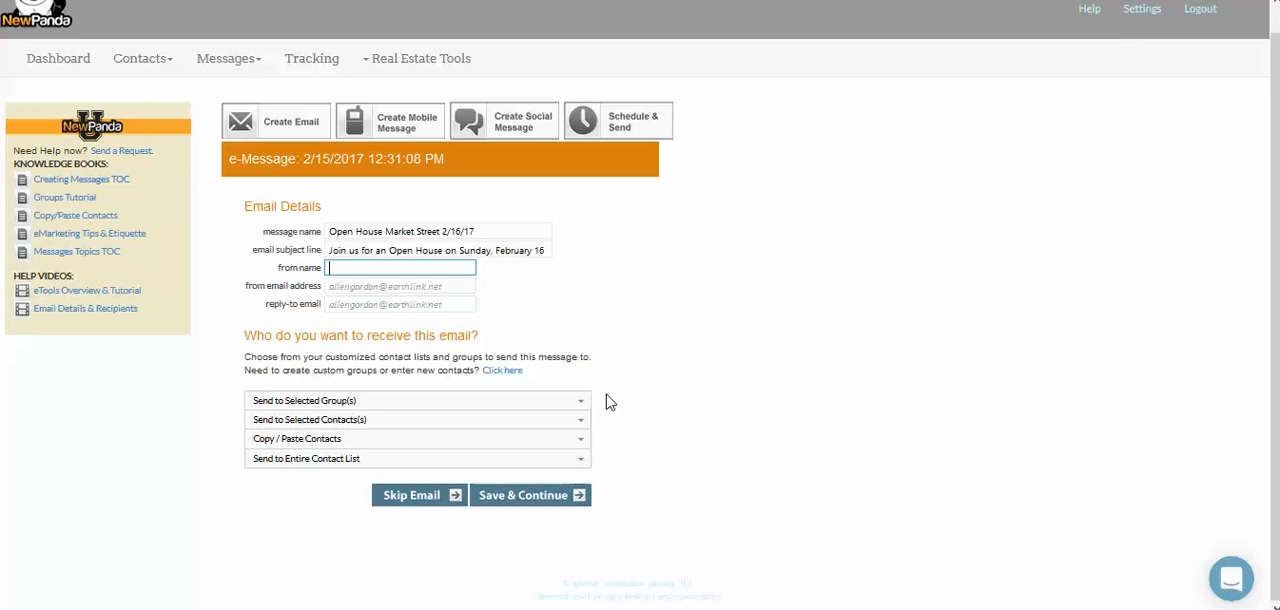
pyautogui.moveTo(808, 337)
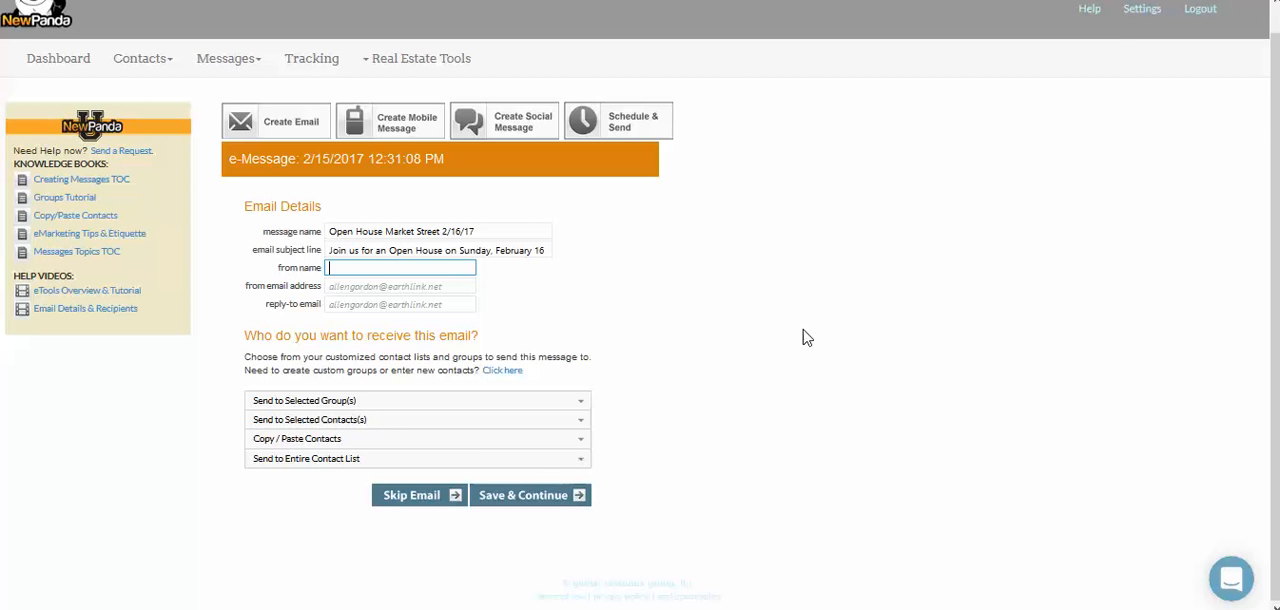
pyautogui.write('Your')
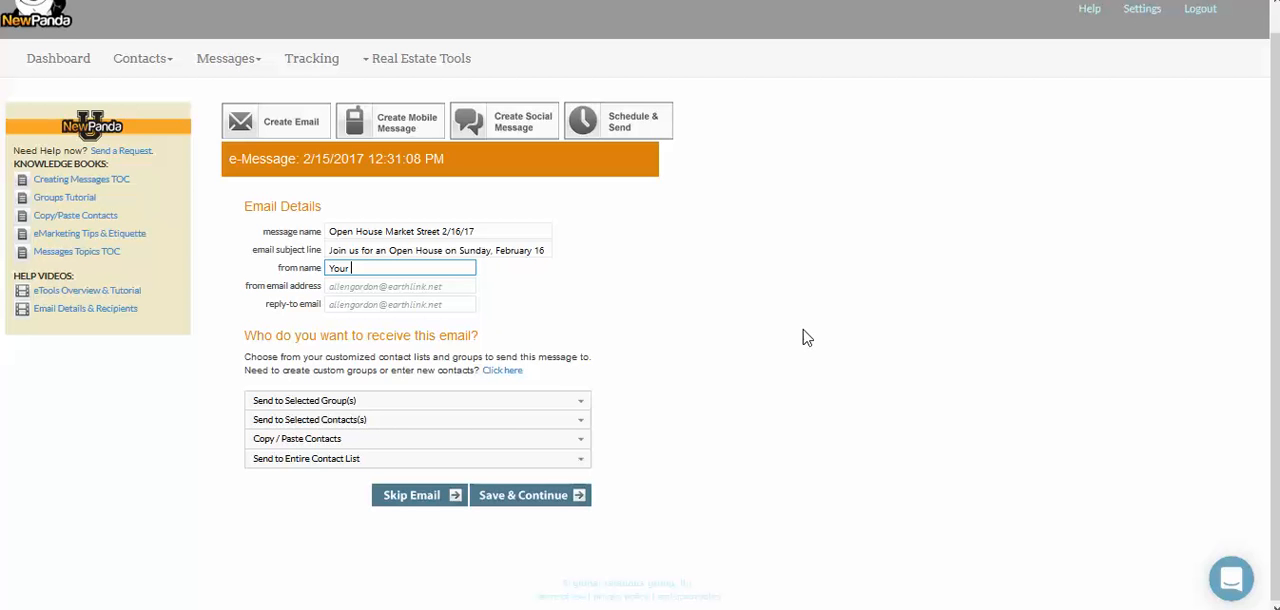
pyautogui.write('Friends at N')
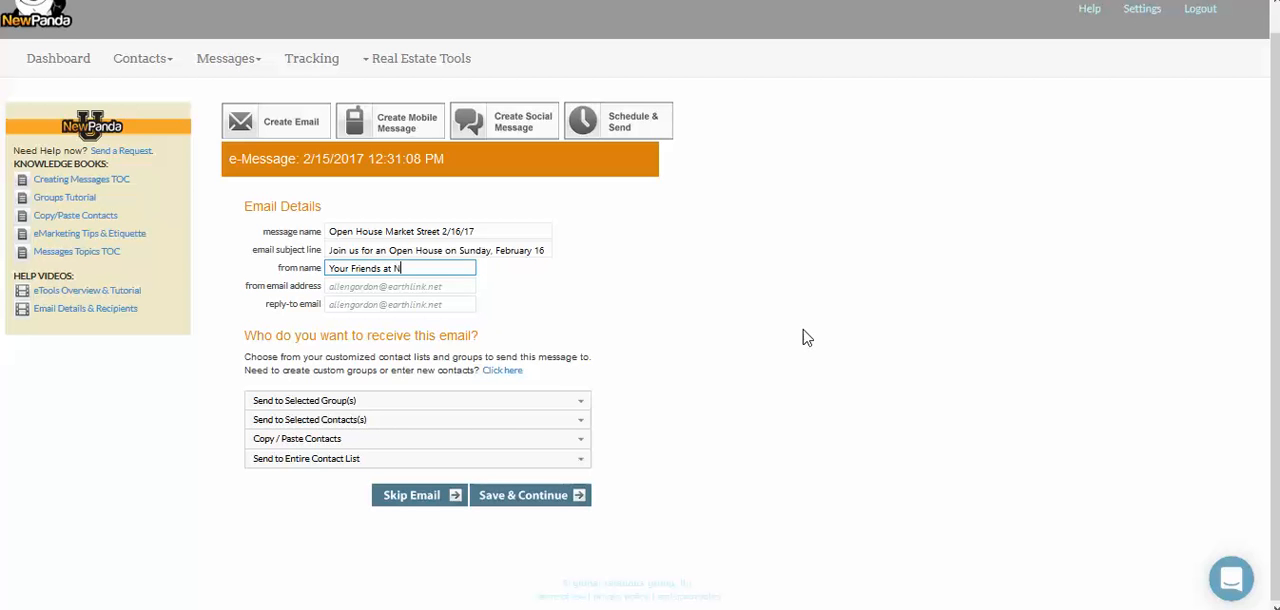
pyautogui.write('ewPanda')
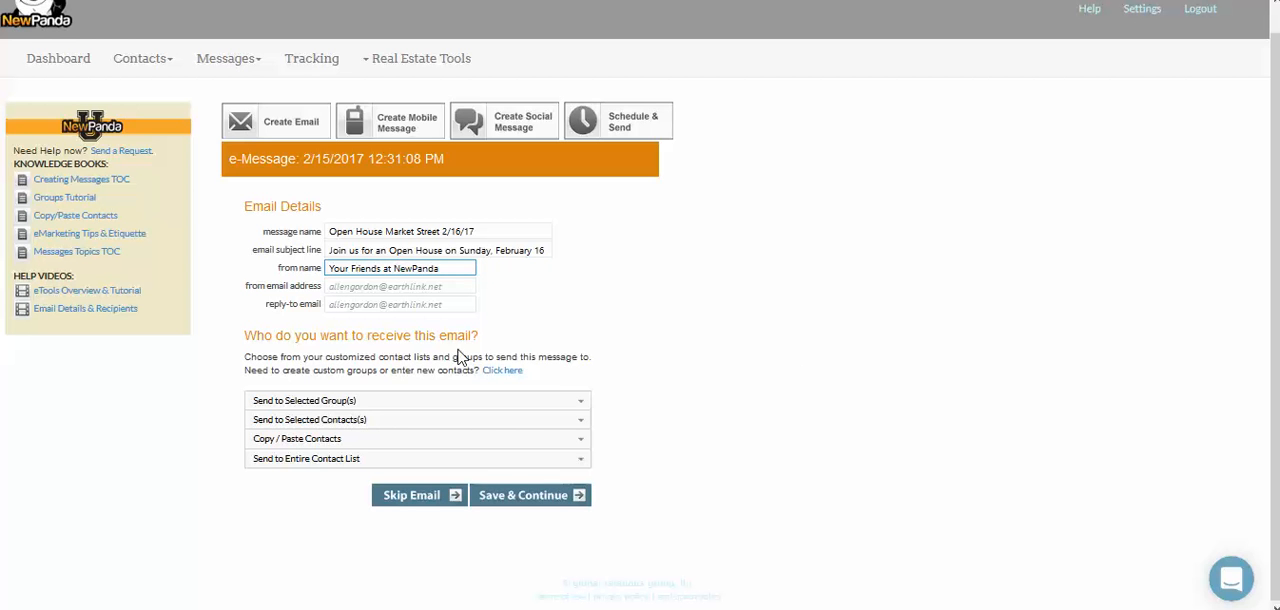
pyautogui.click(400, 285)
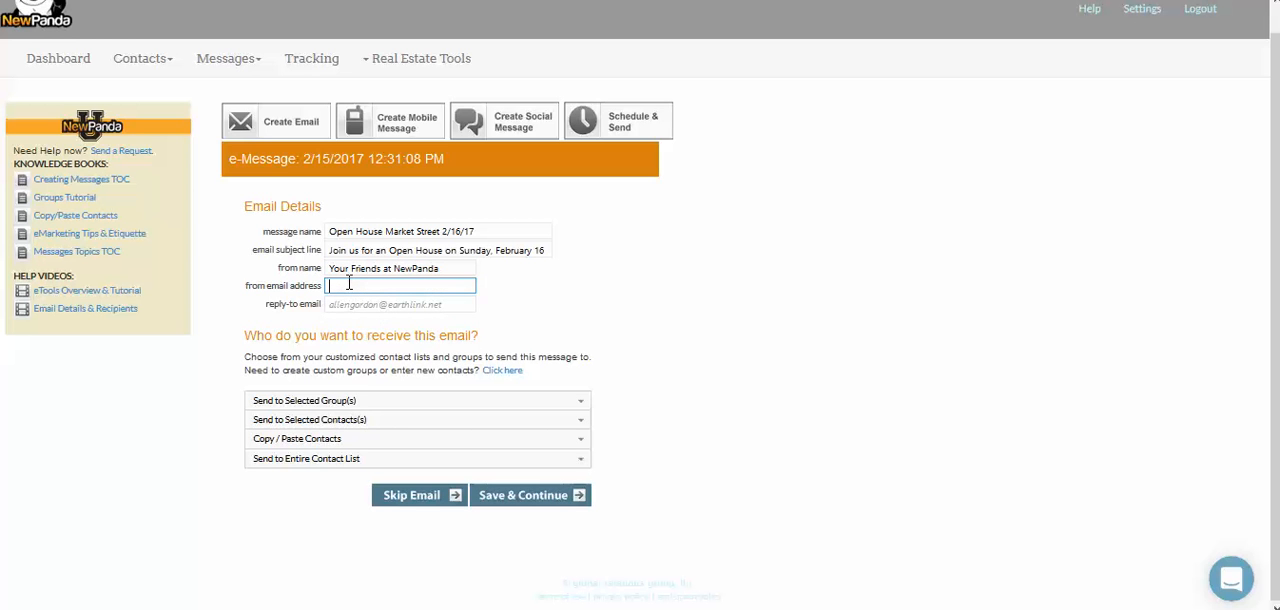
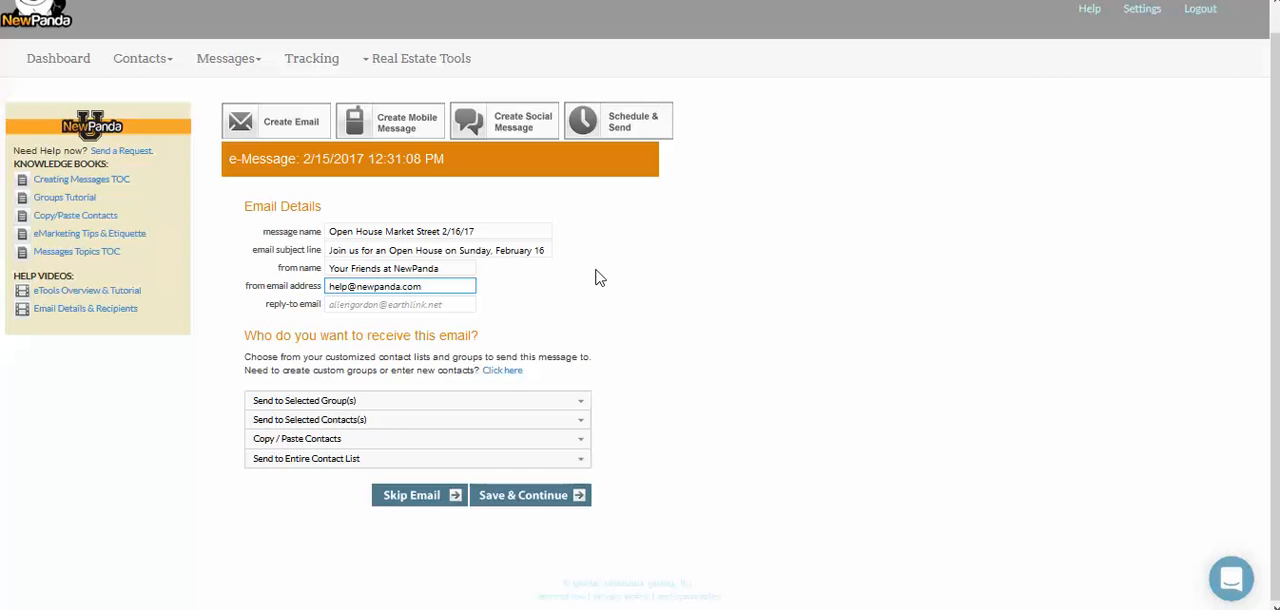
pyautogui.click(400, 304)
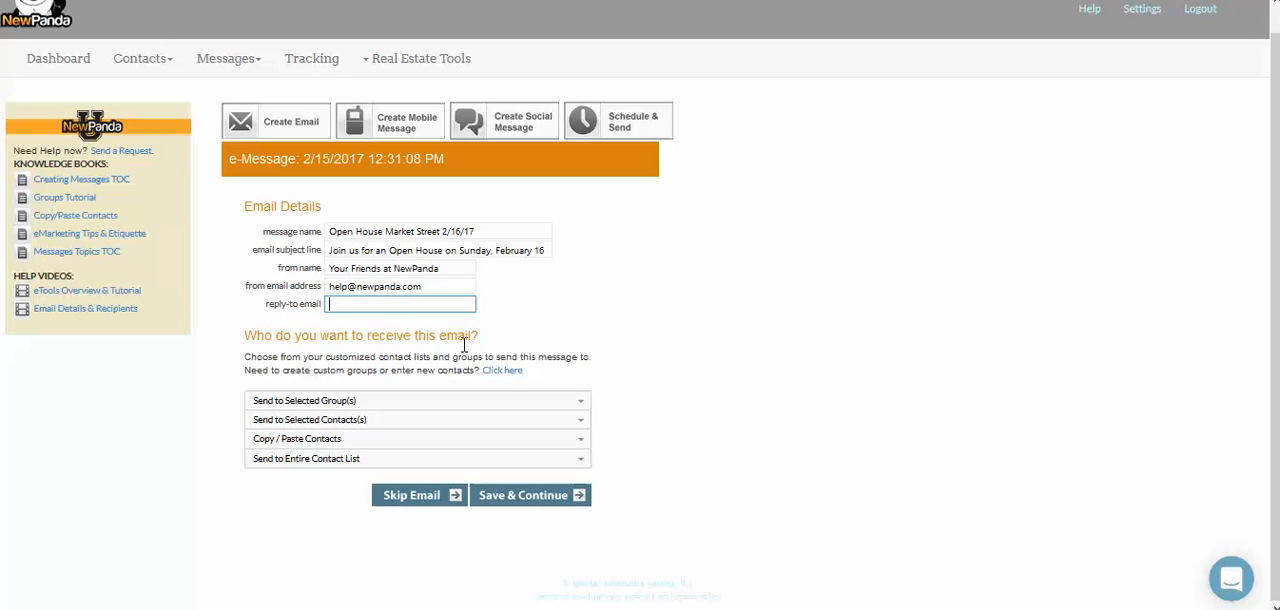
pyautogui.moveTo(675, 359)
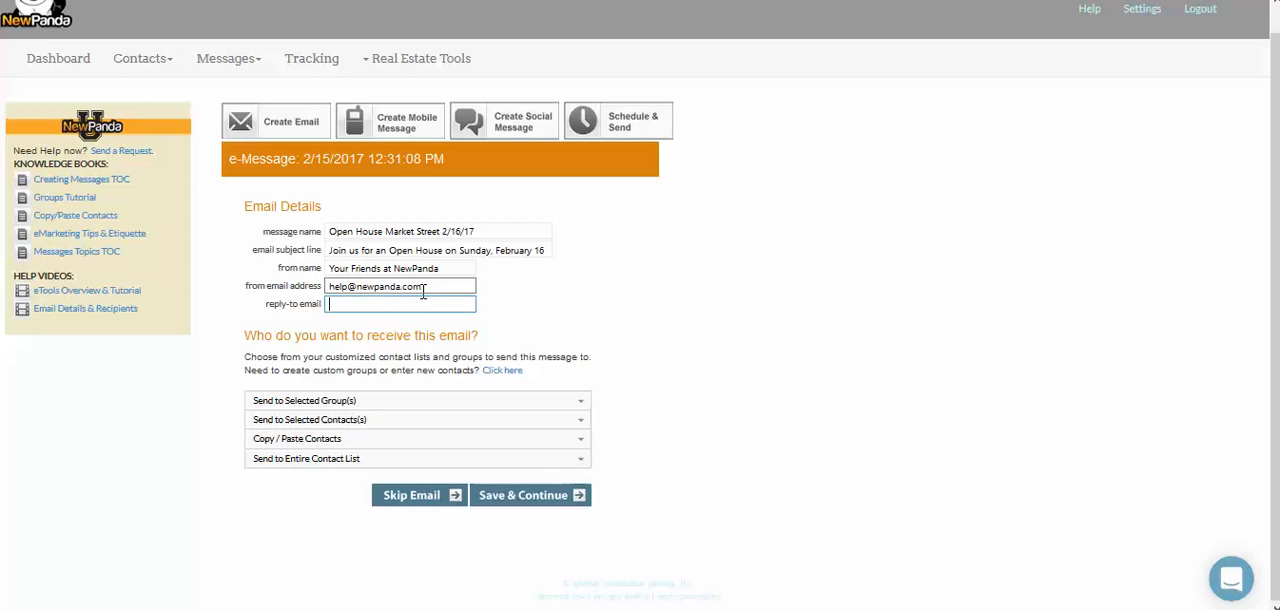
pyautogui.click(400, 286)
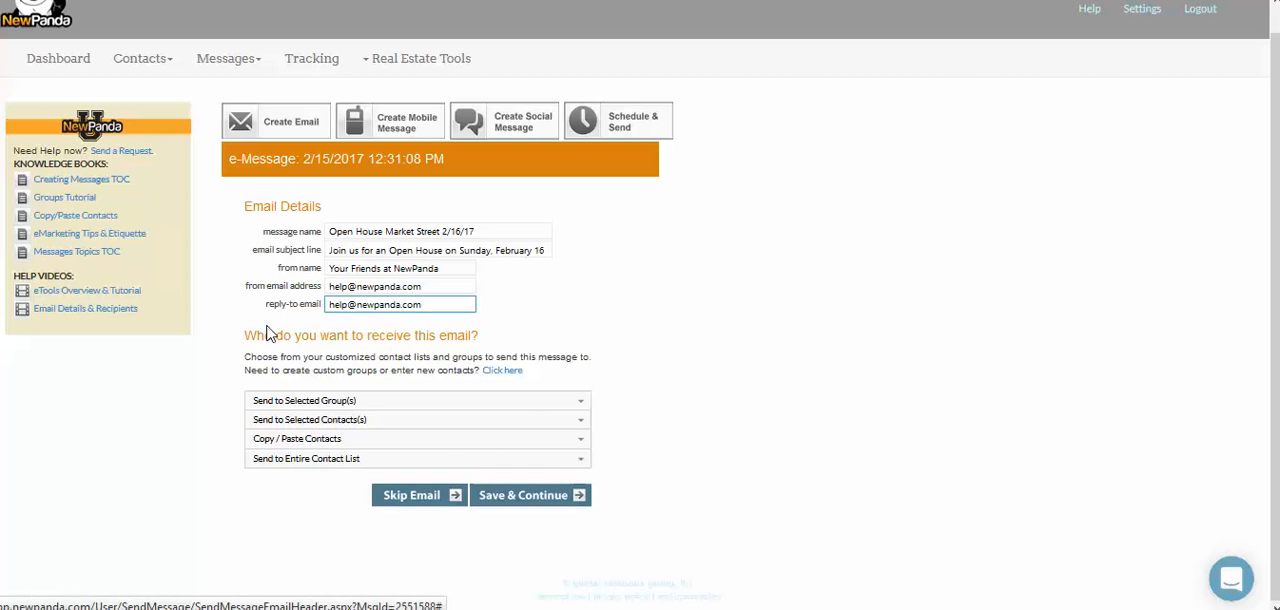
# Add the Buyers and Sellers groups to the recipient groups
pyautogui.tripleClick(360, 335)
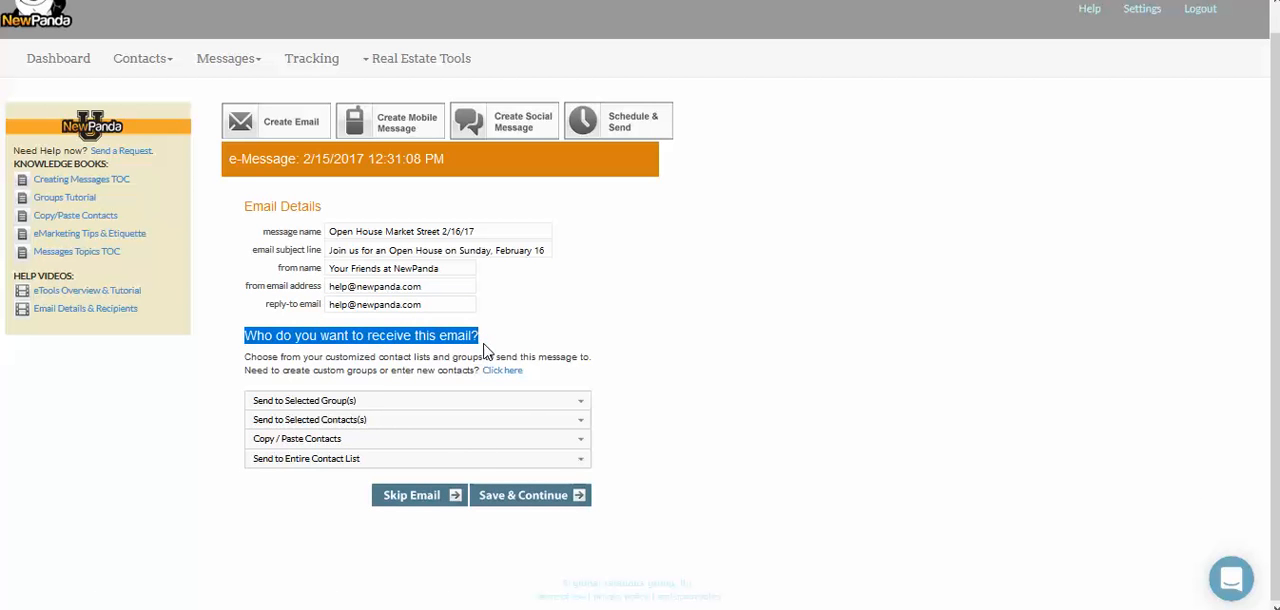
pyautogui.moveTo(640, 345)
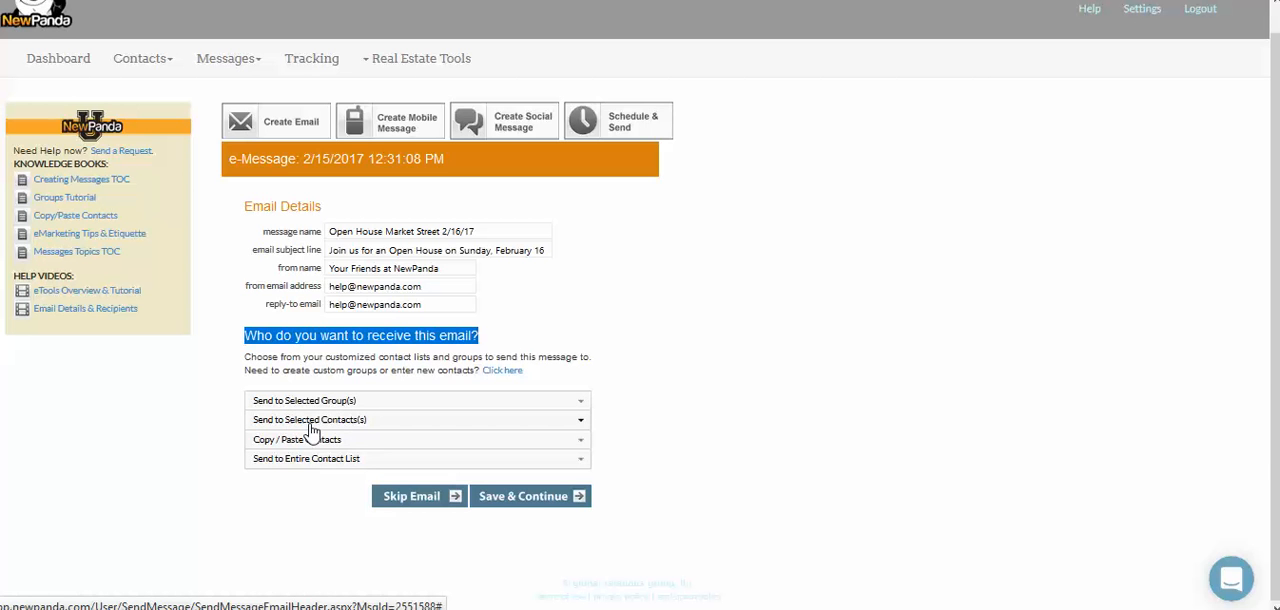
pyautogui.moveTo(315, 444)
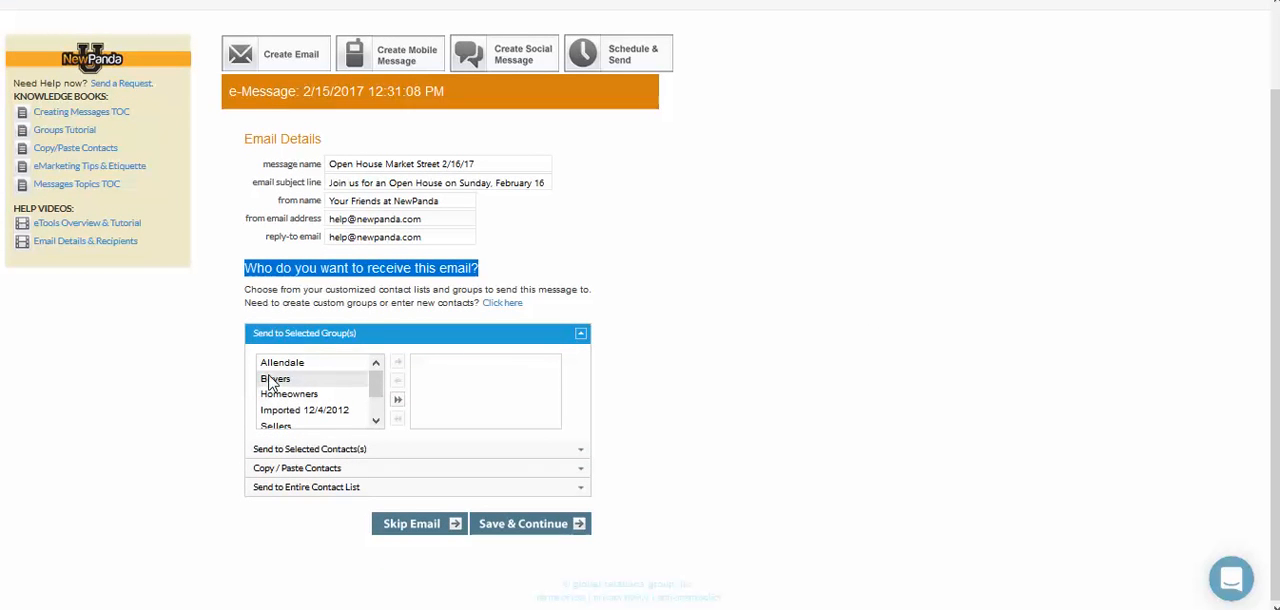
pyautogui.click(275, 378)
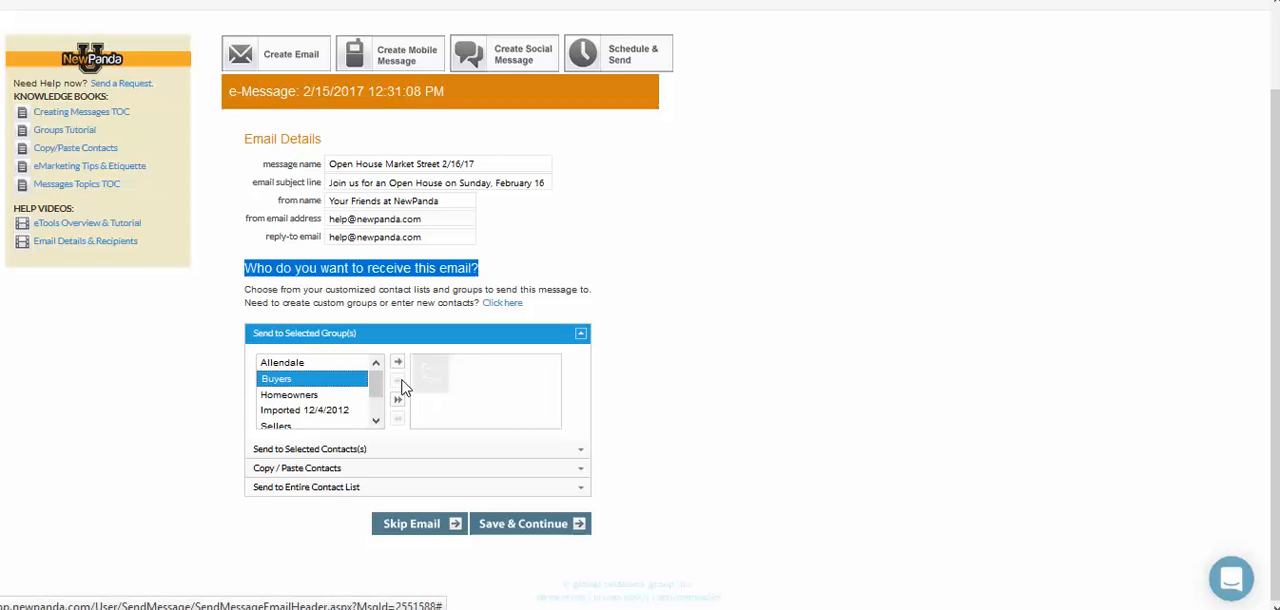
pyautogui.click(397, 362)
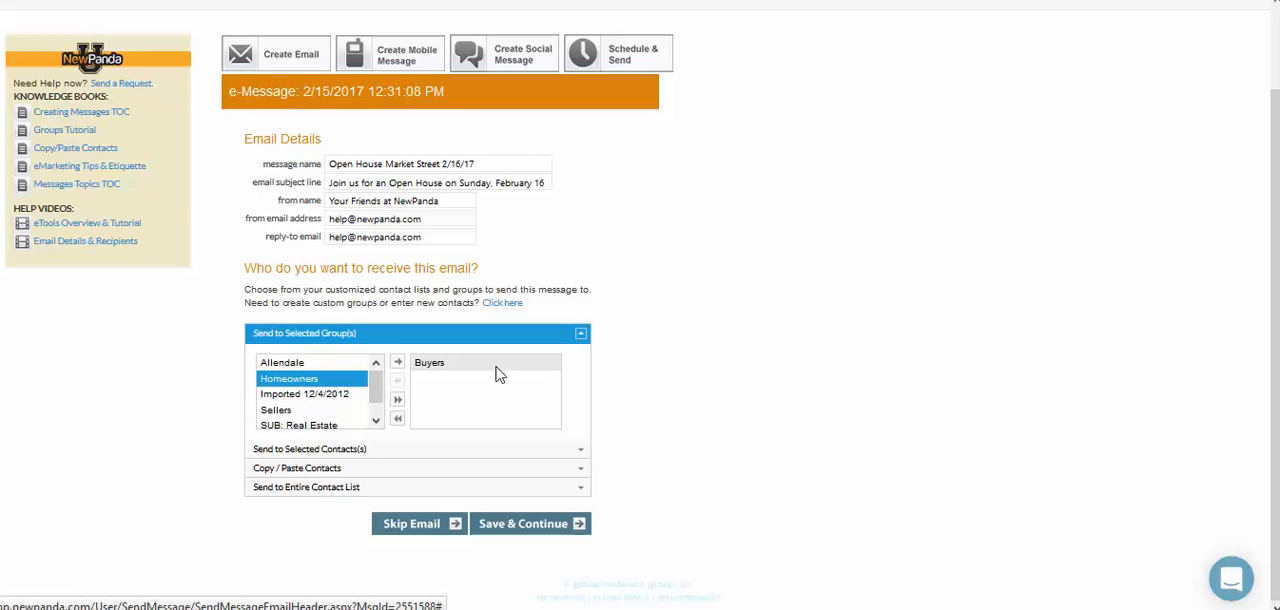
pyautogui.click(277, 410)
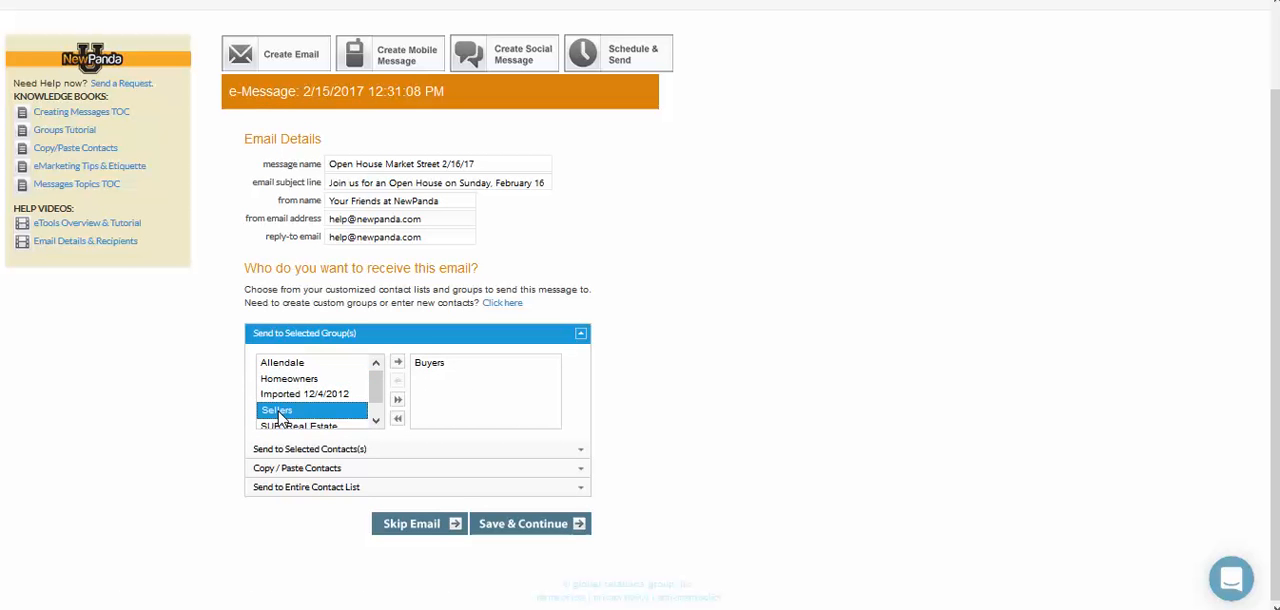
pyautogui.click(398, 362)
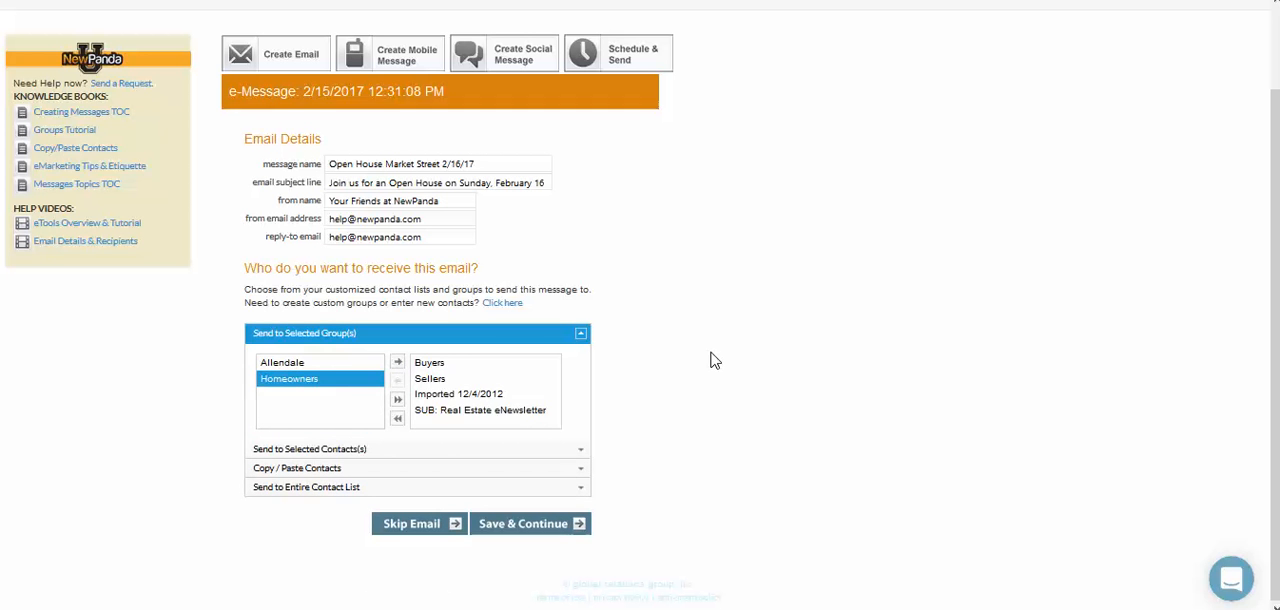
pyautogui.moveTo(398, 400)
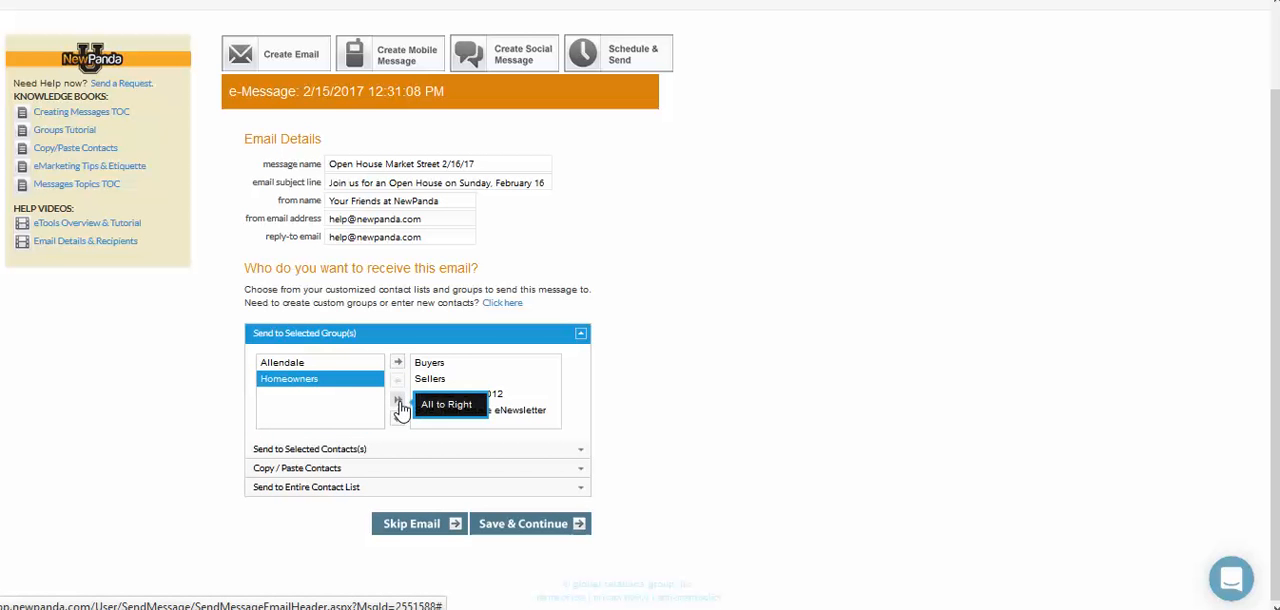
# Remove all recipient groups, then add back only Buyers
pyautogui.click(398, 406)
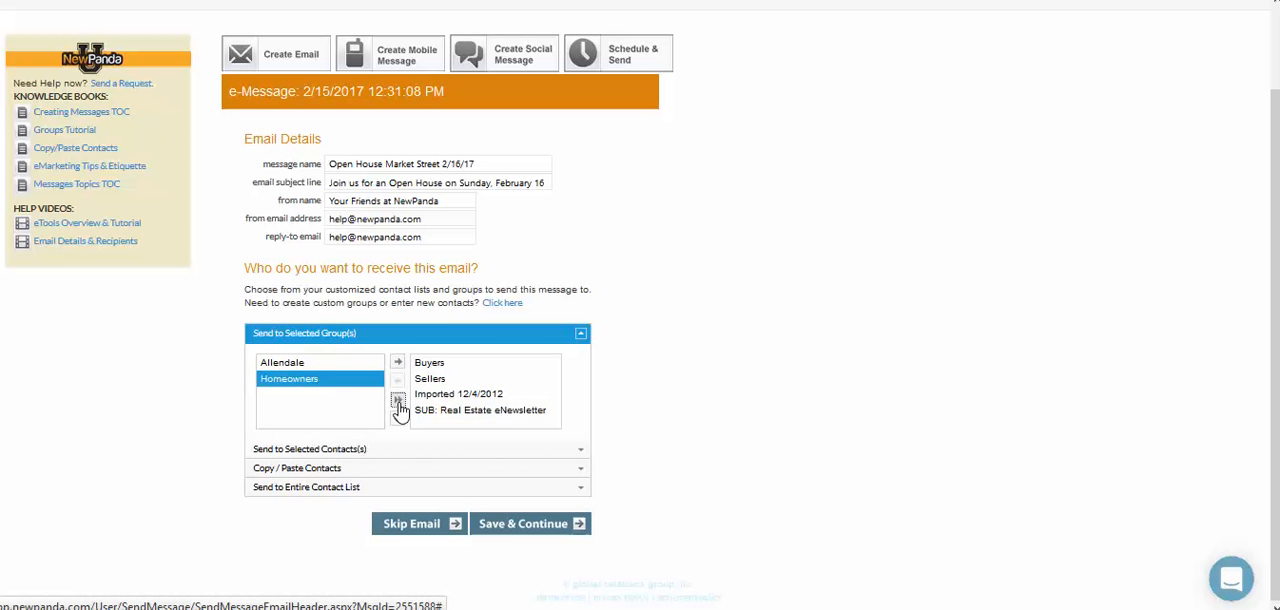
pyautogui.click(398, 410)
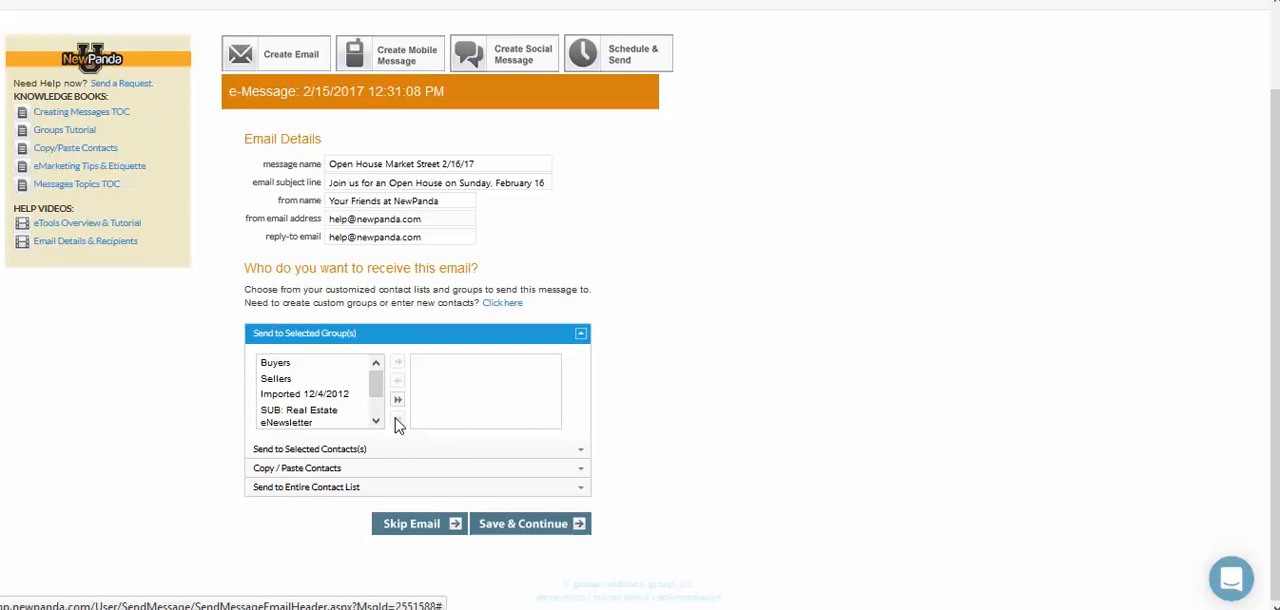
pyautogui.click(275, 362)
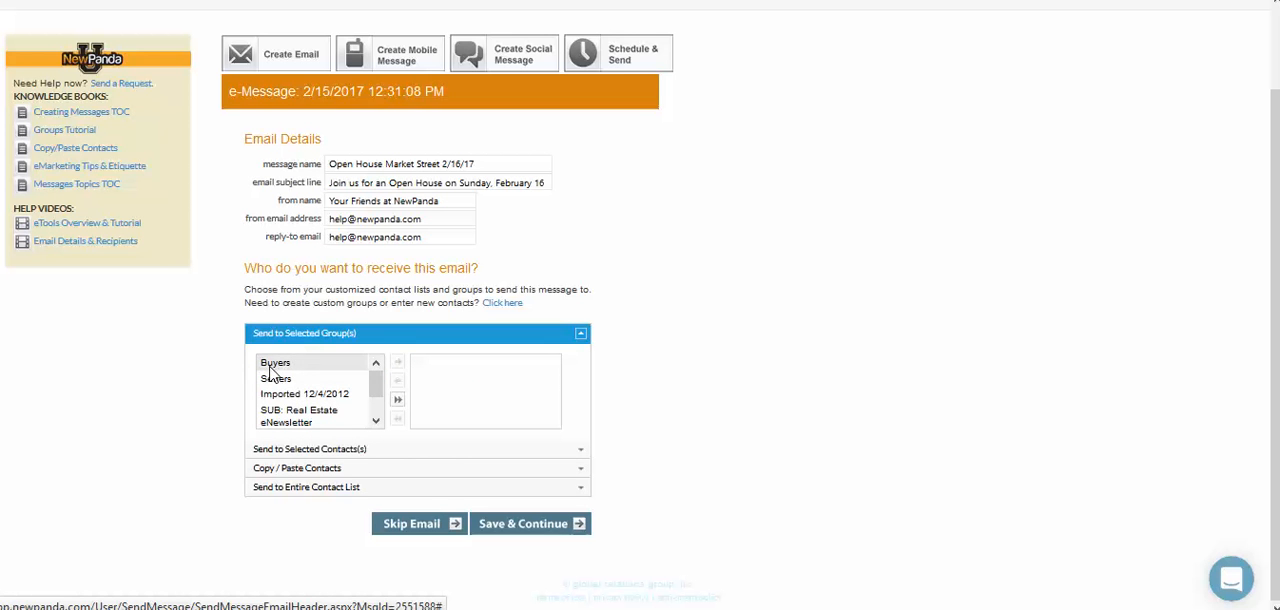
pyautogui.click(398, 362)
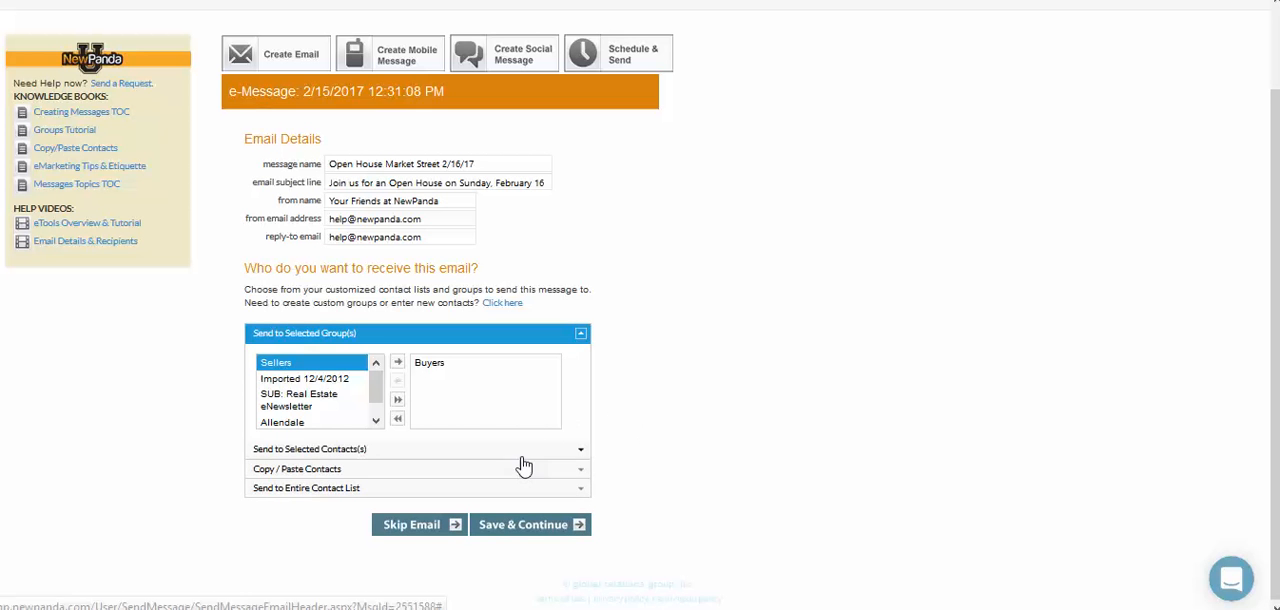
pyautogui.moveTo(348, 458)
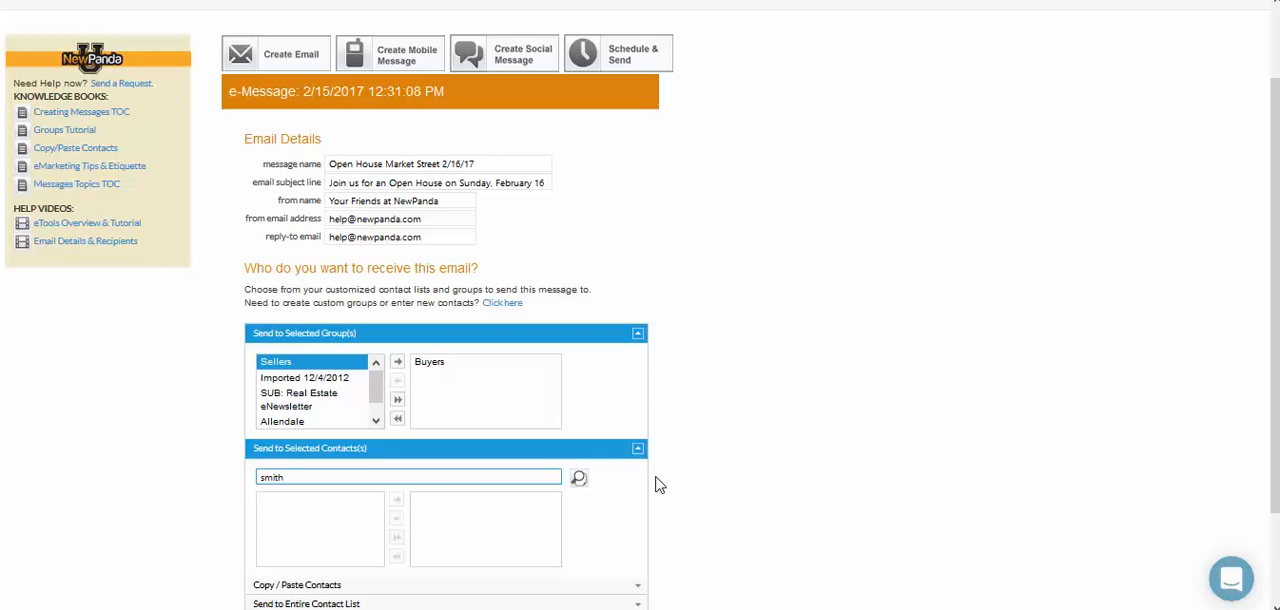
pyautogui.click(578, 477)
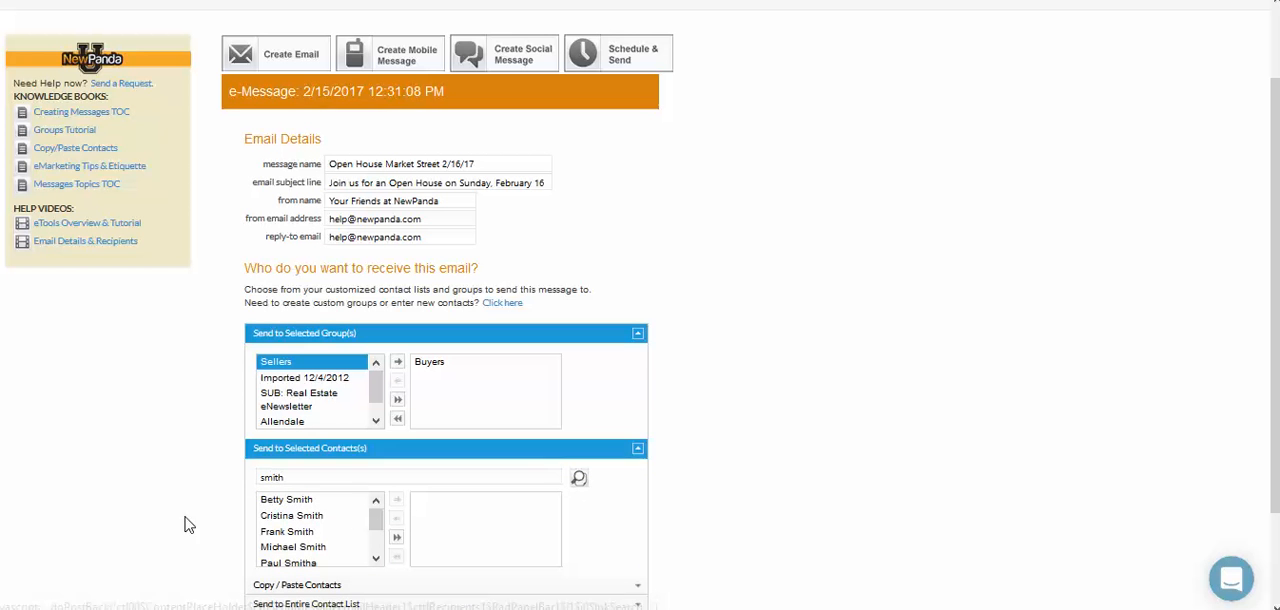
pyautogui.click(286, 499)
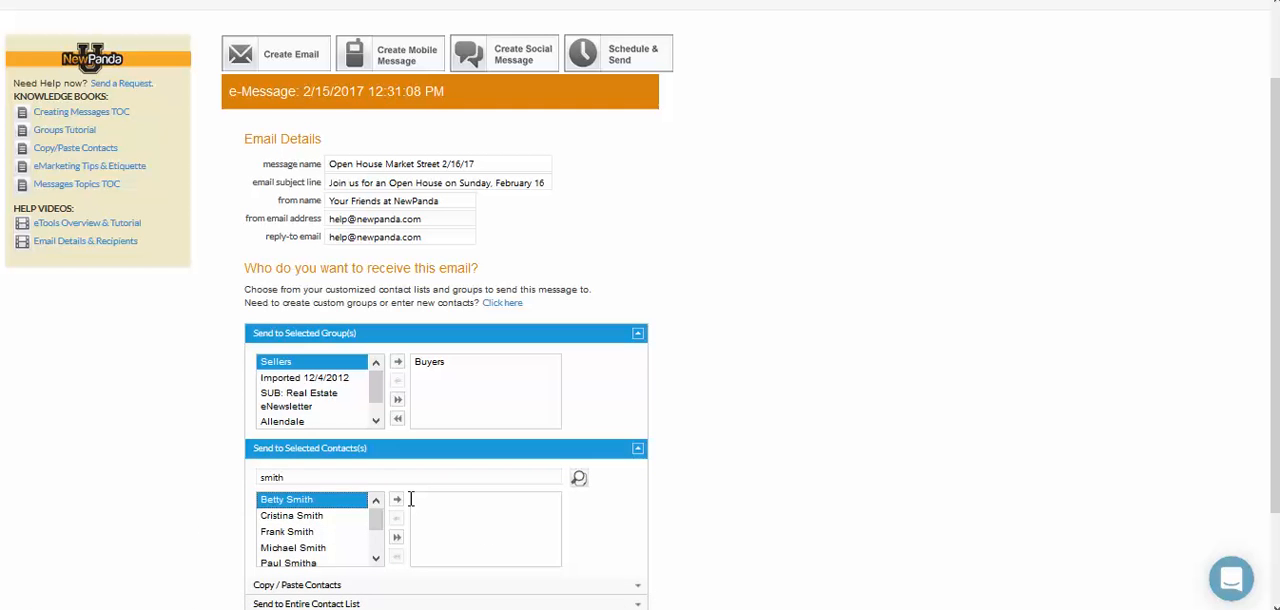
pyautogui.click(397, 499)
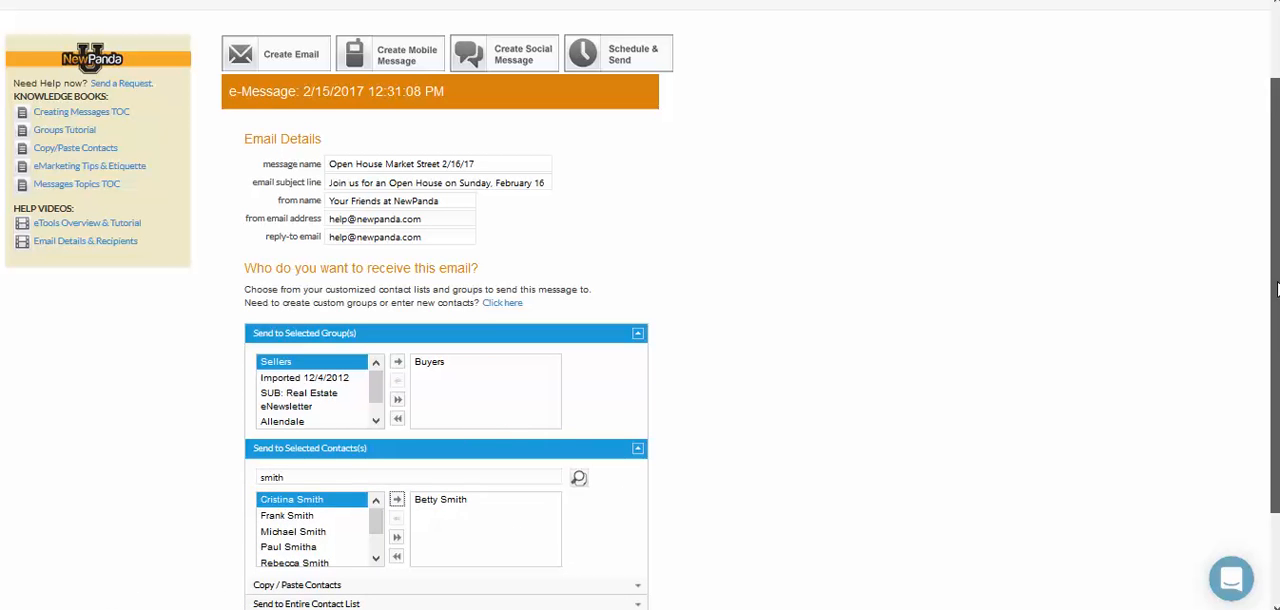
pyautogui.scroll(-3)
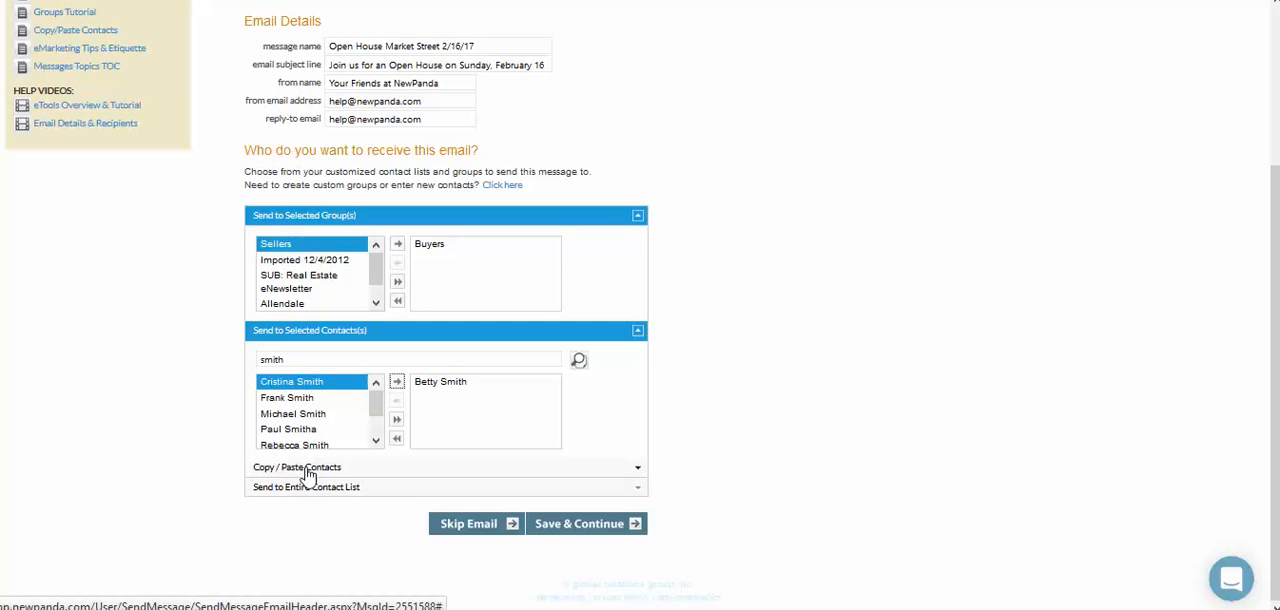
# Expand Copy / Paste Contacts and scroll to the Contact Entry Box
pyautogui.click(296, 467)
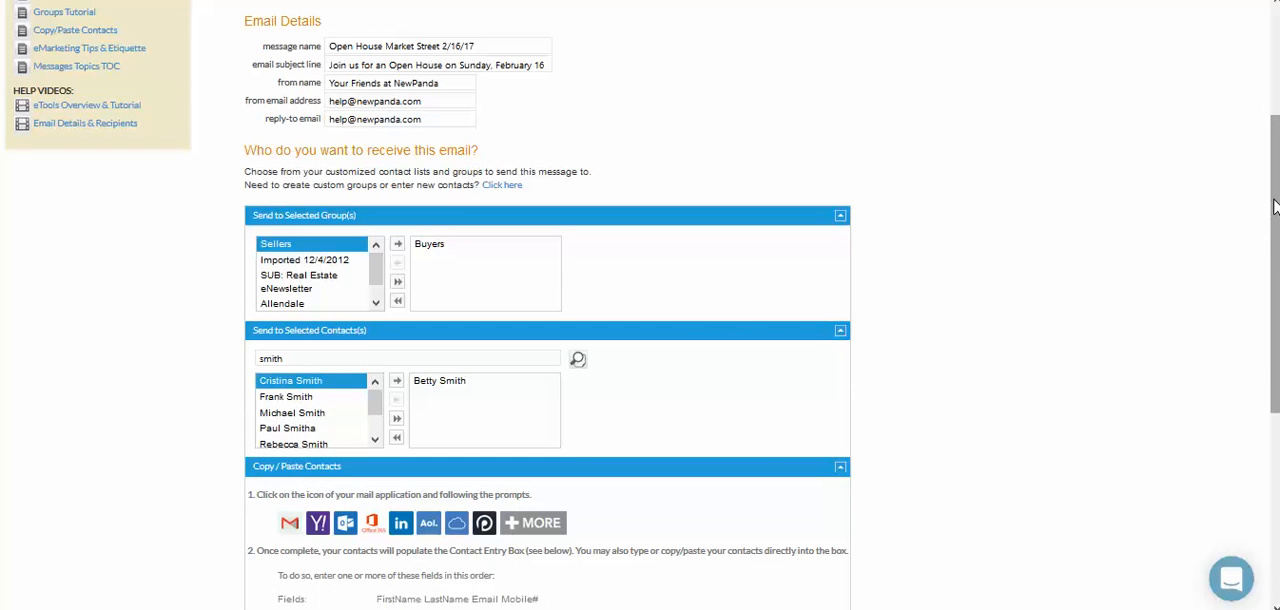
pyautogui.scroll(-3)
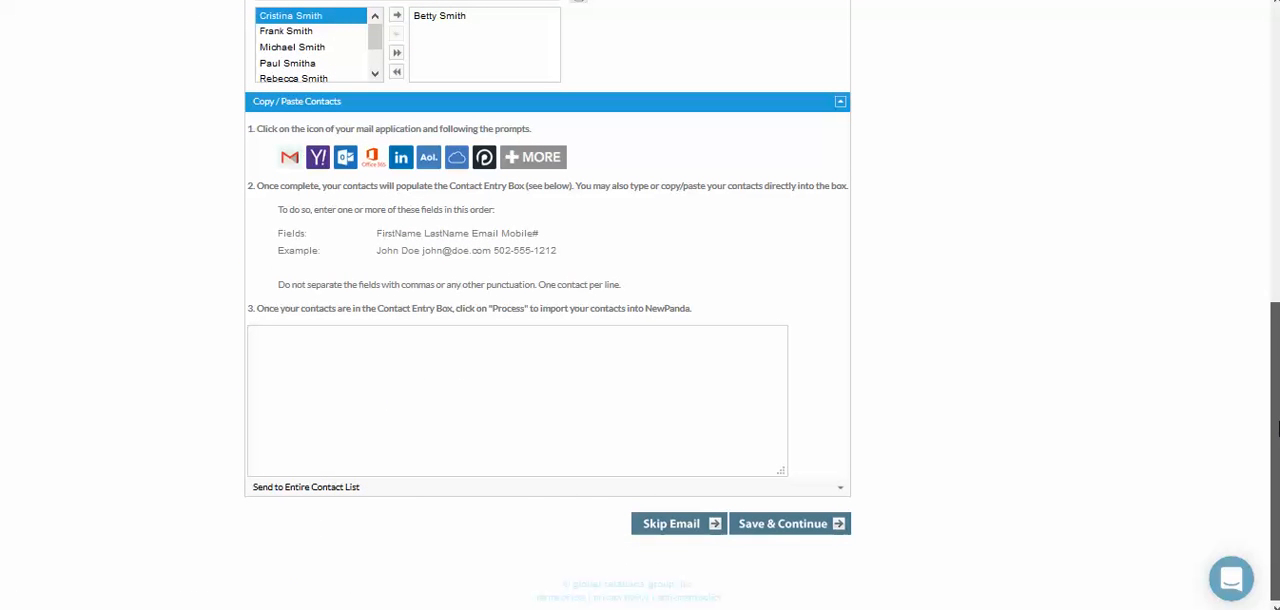
pyautogui.moveTo(819, 283)
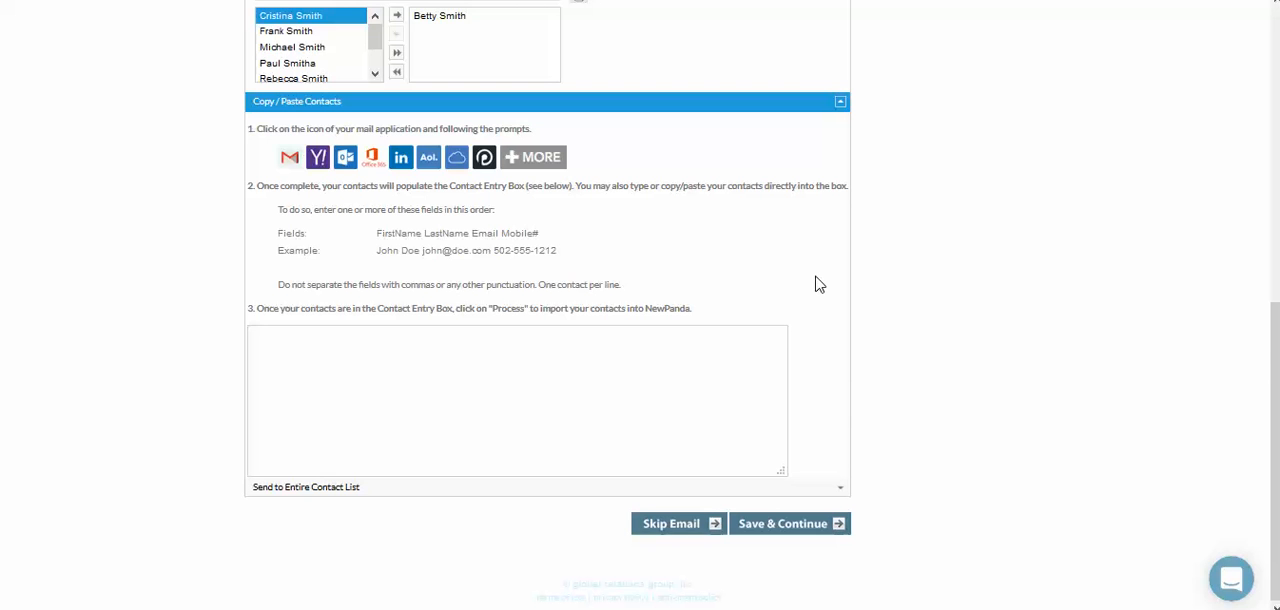
pyautogui.moveTo(531, 184)
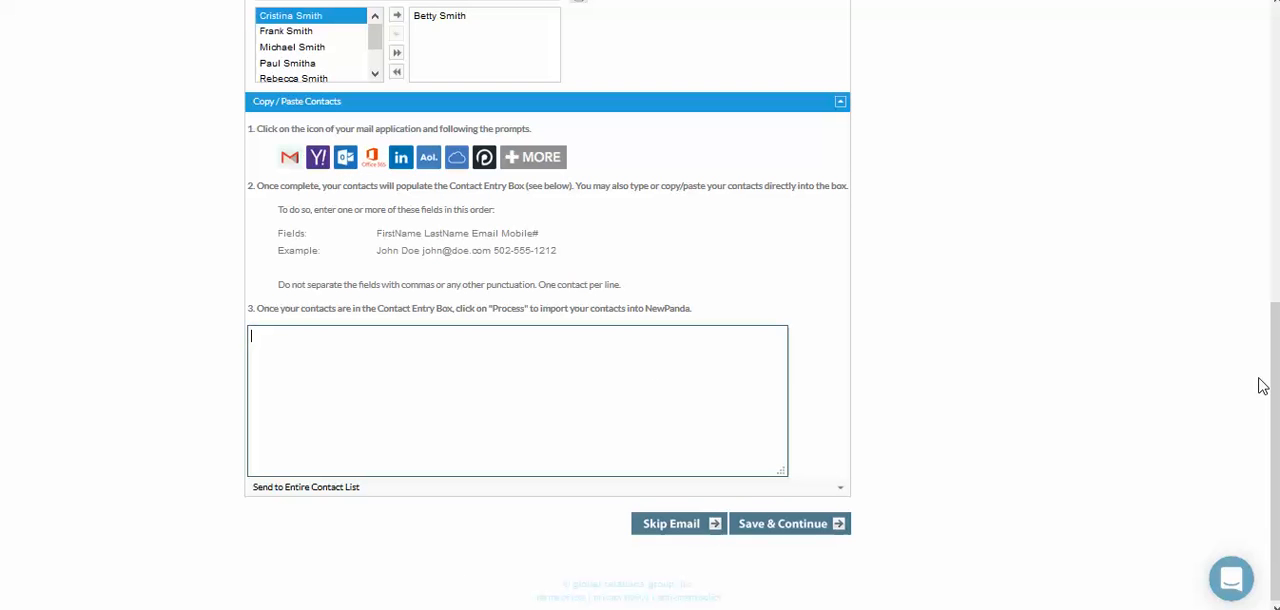
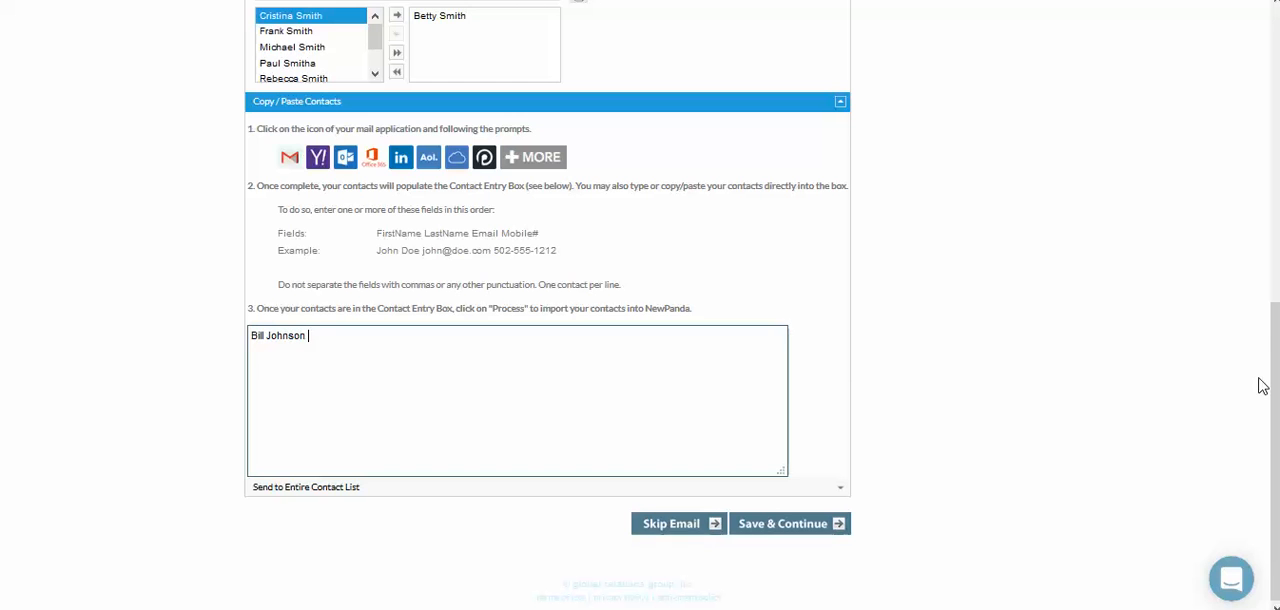
pyautogui.moveTo(590, 257)
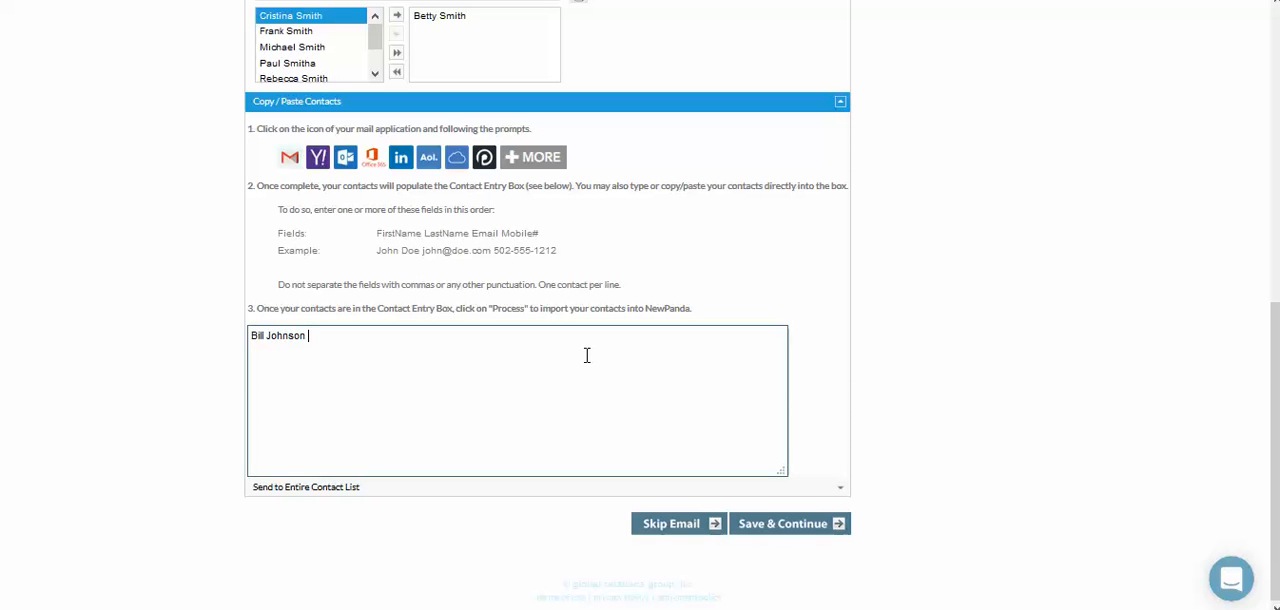
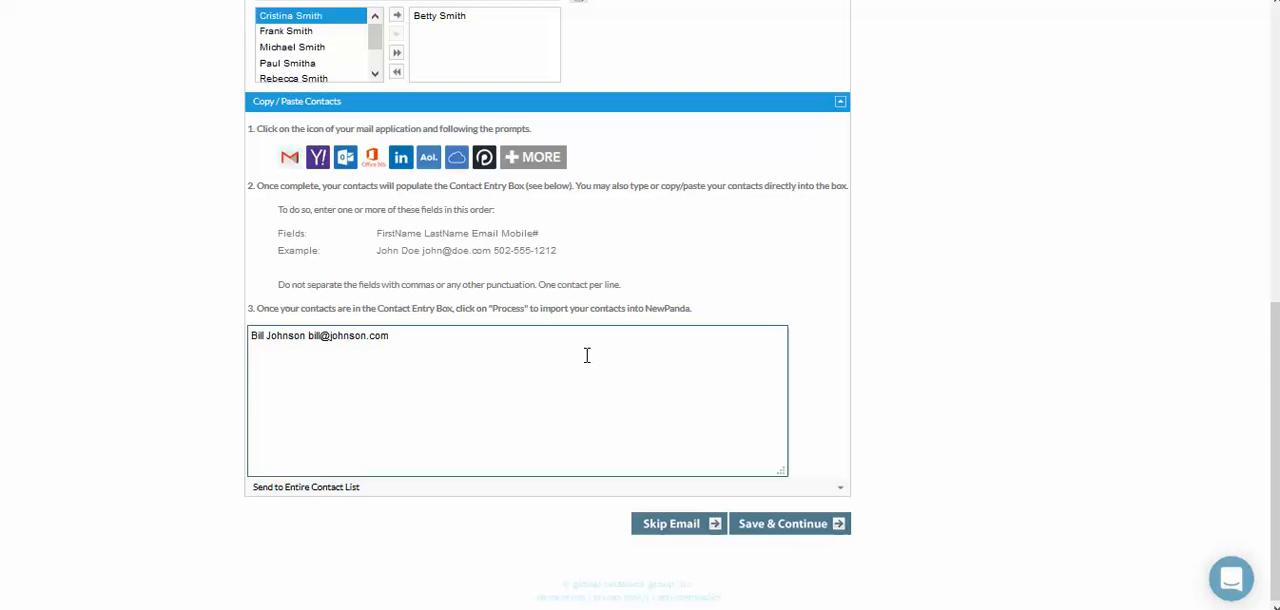
pyautogui.write('M')
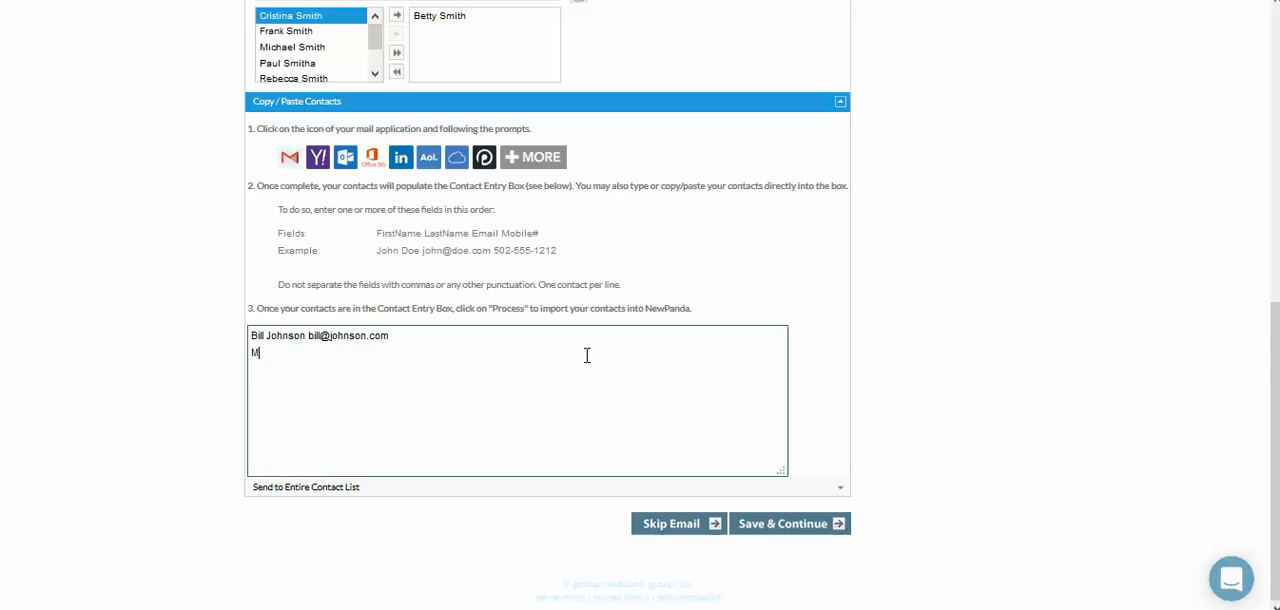
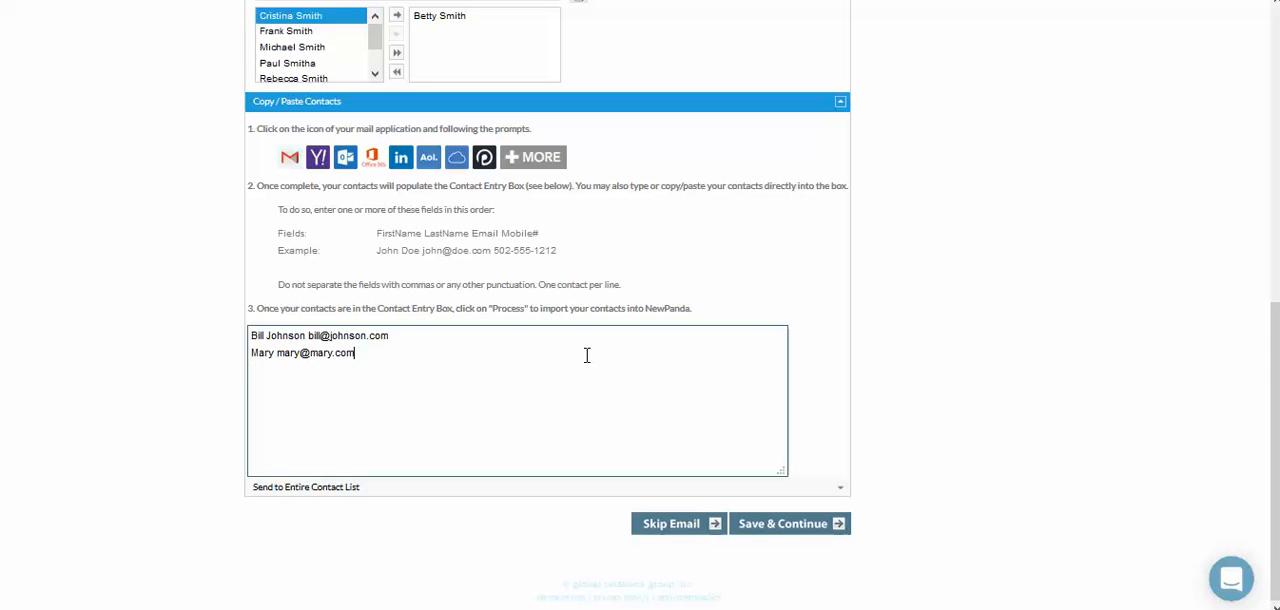
pyautogui.moveTo(778, 504)
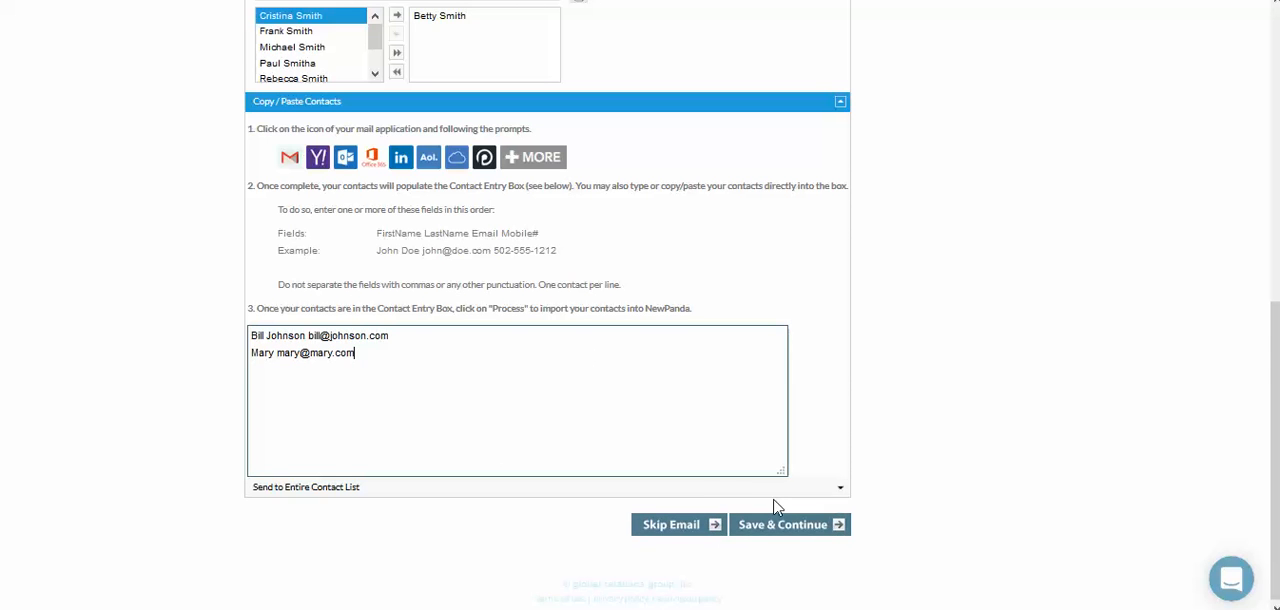
# Expand Send to Entire Contact List, leaving the override checkbox unchecked
pyautogui.click(306, 487)
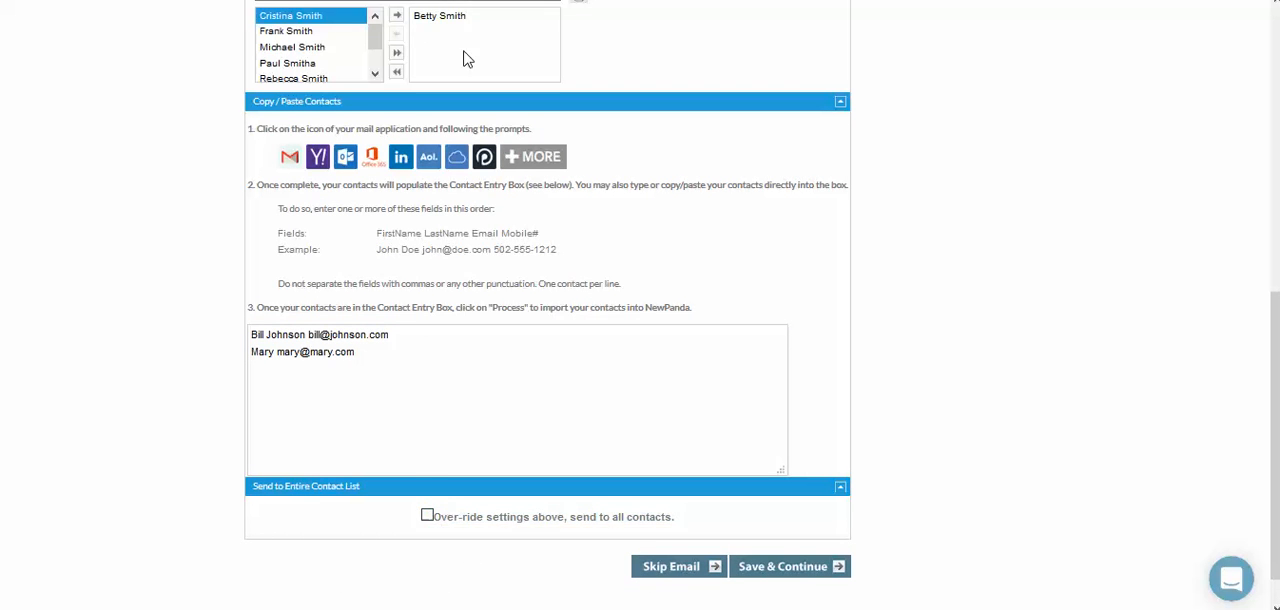
pyautogui.click(427, 516)
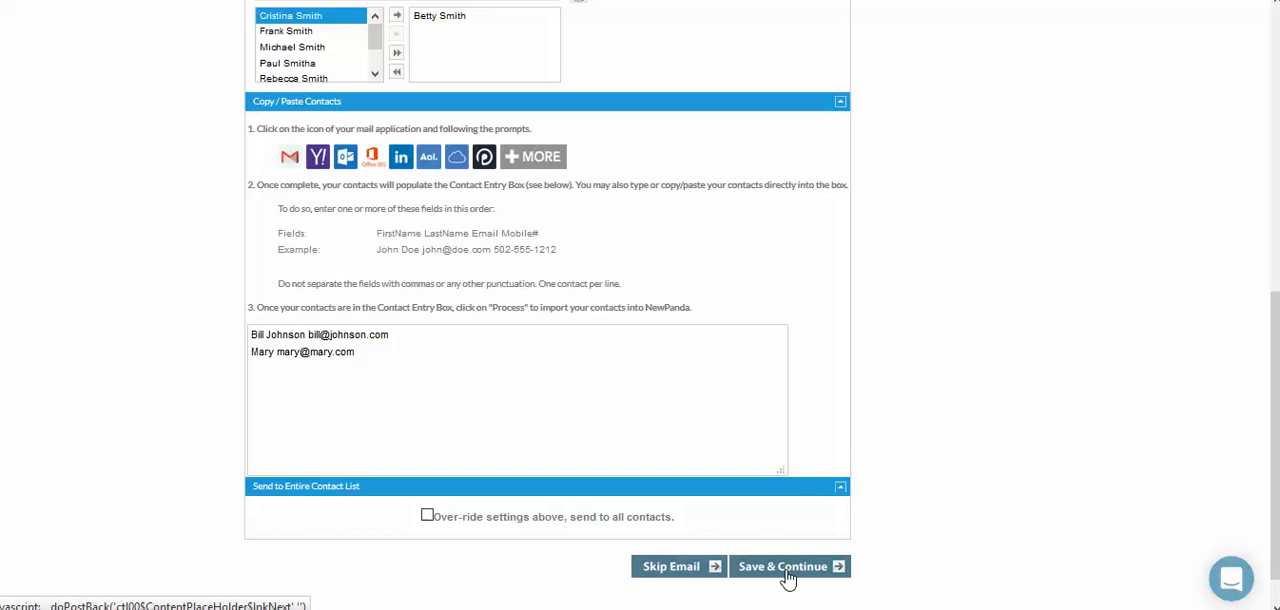
pyautogui.moveTo(998, 414)
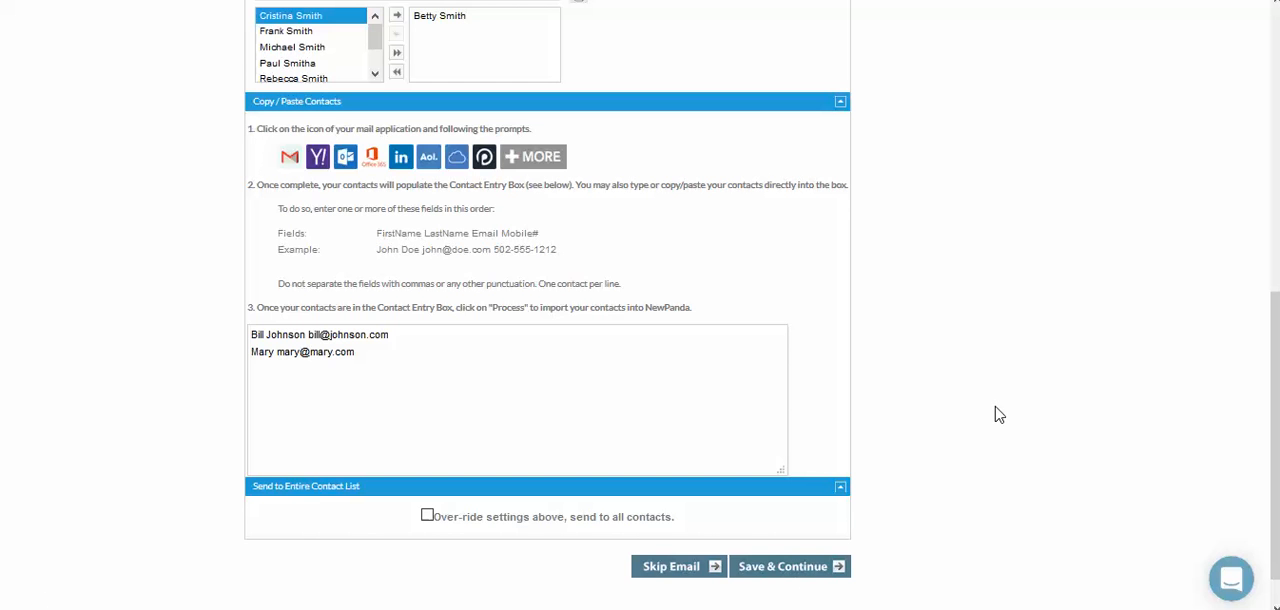